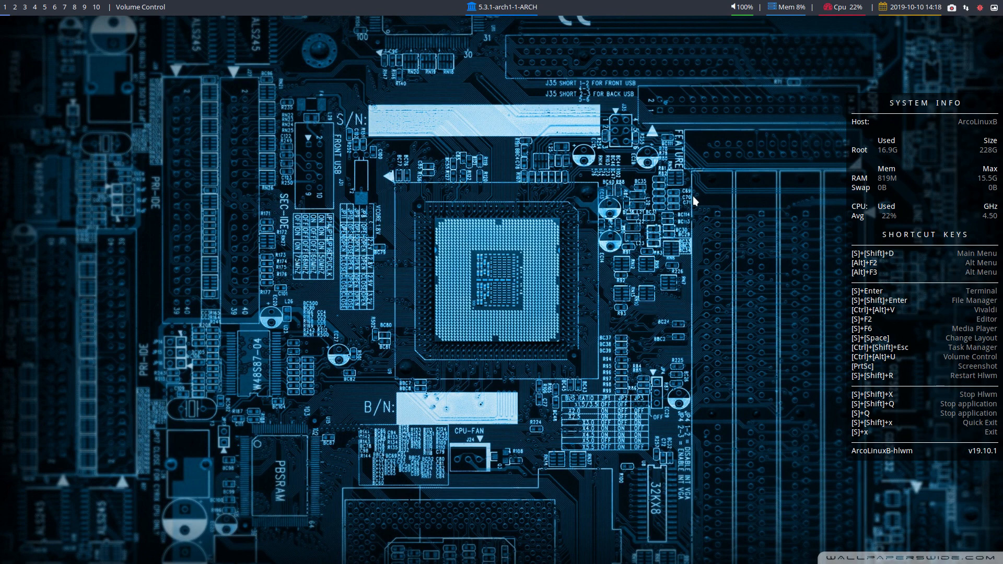
mouse_move(653, 203)
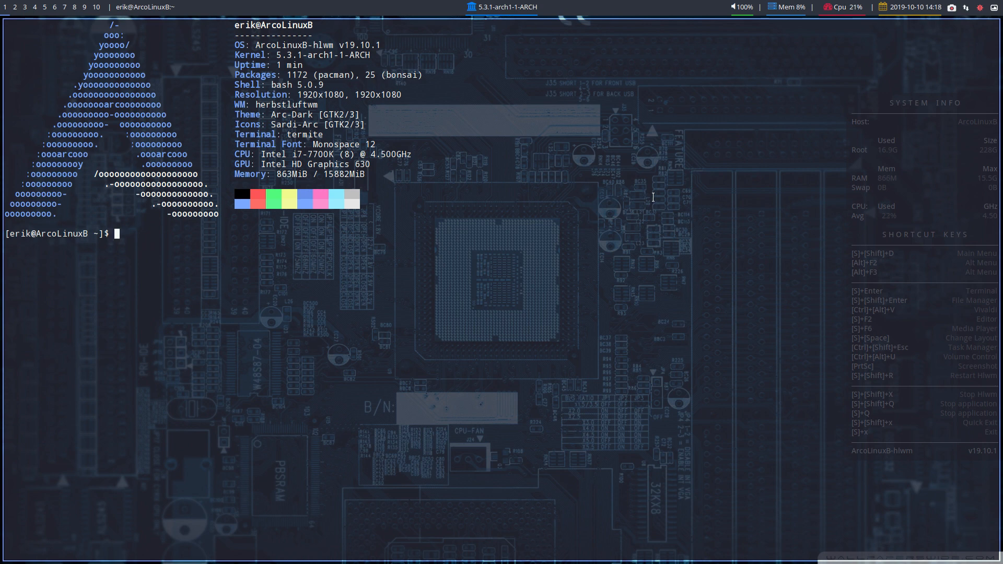
mouse_move(982, 20)
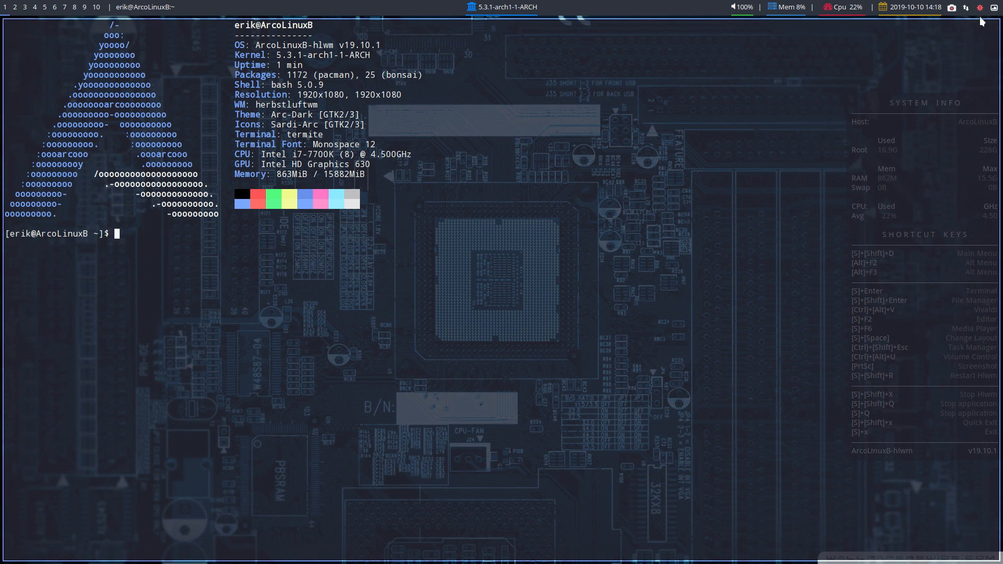
mouse_move(758, 111)
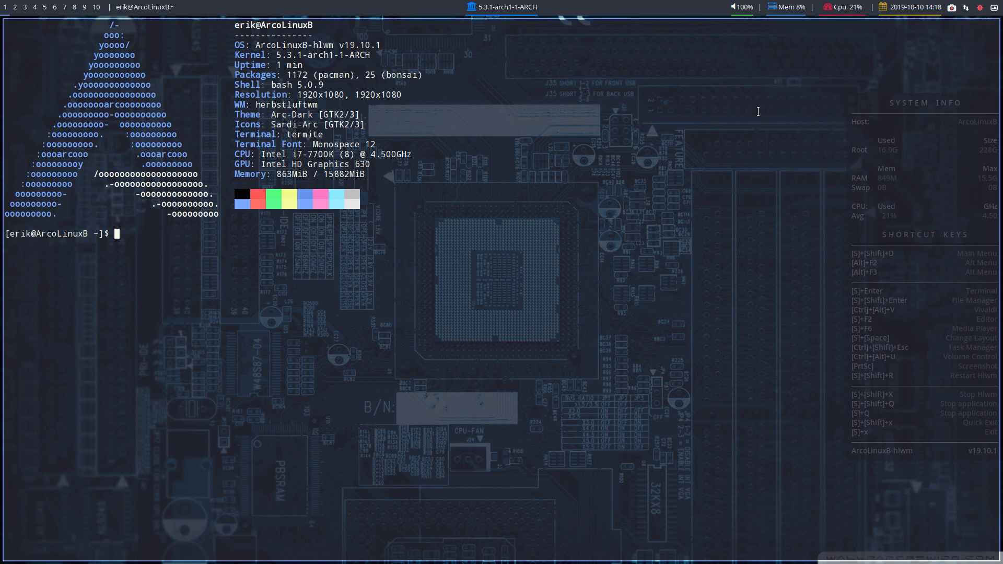
mouse_move(958, 29)
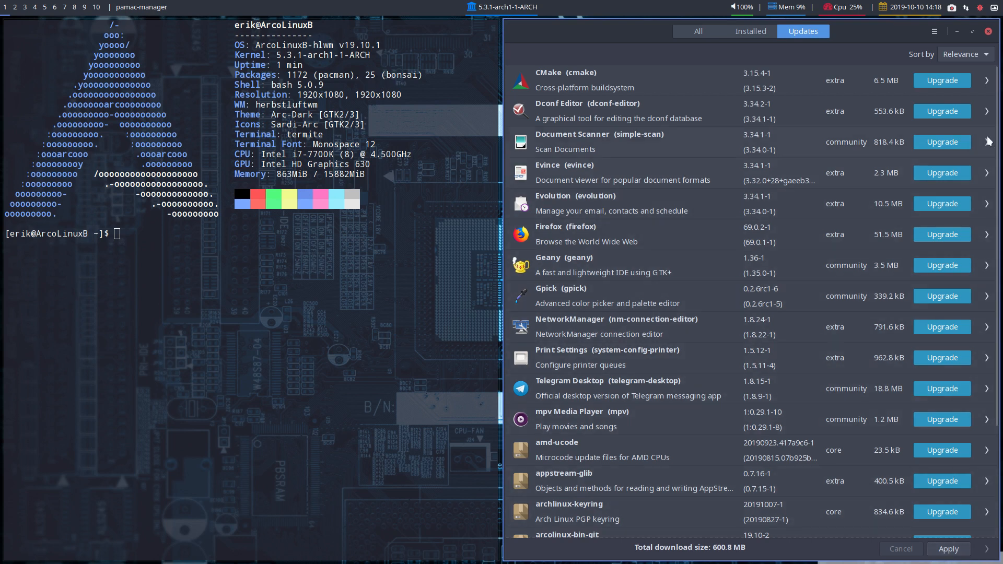
Dismiss the pamac update list and run the upd alias to start the 573.10 MiB upgrade.
left_click(986, 30)
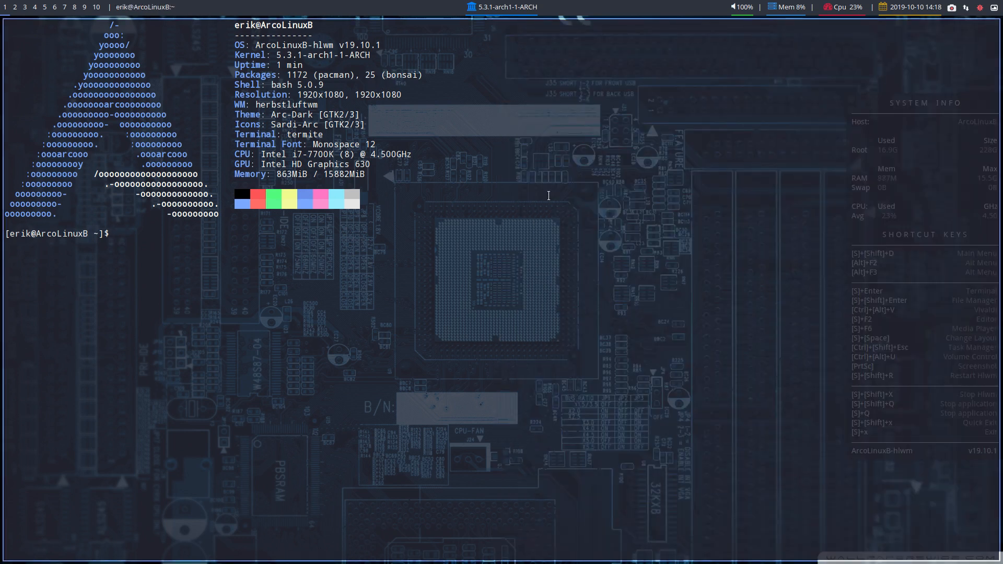
type("upd")
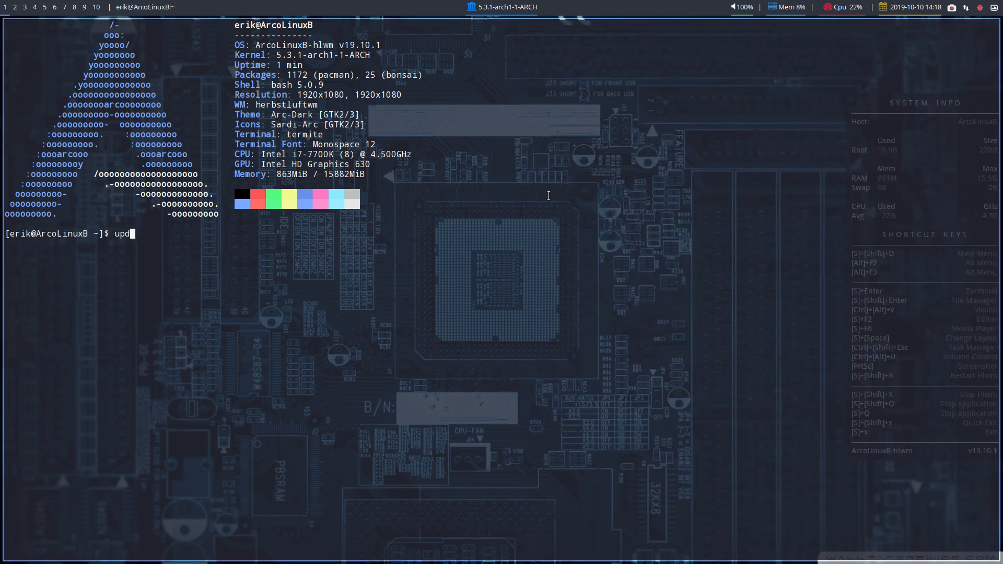
key("Return")
type("last")
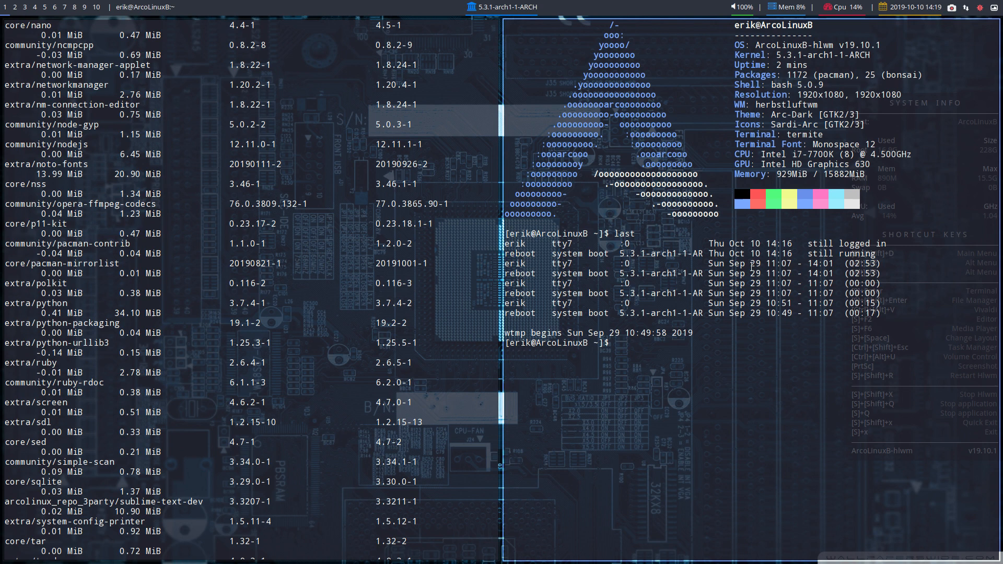
mouse_move(906, 120)
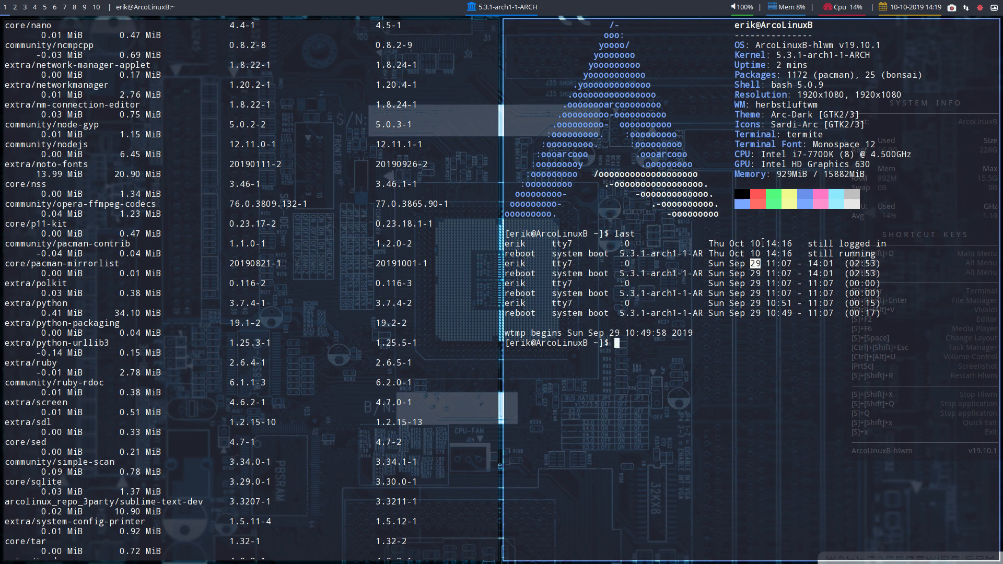
mouse_move(741, 336)
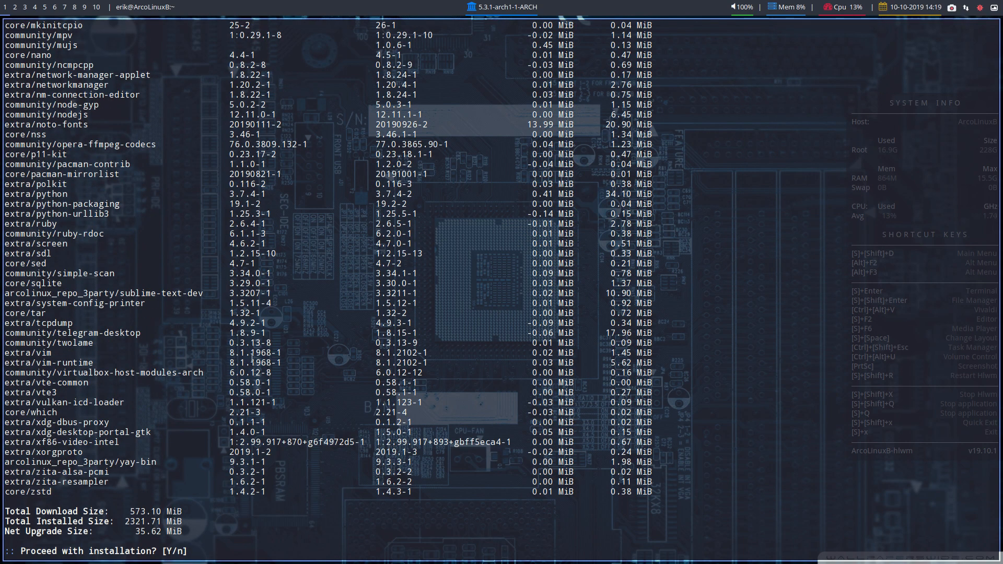
scroll("up", 3)
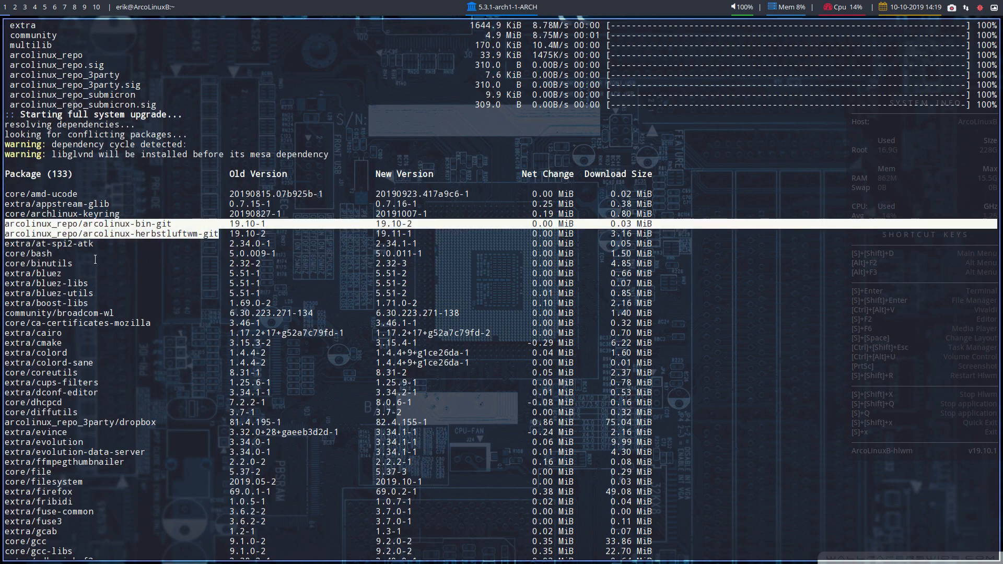
scroll("down", 3)
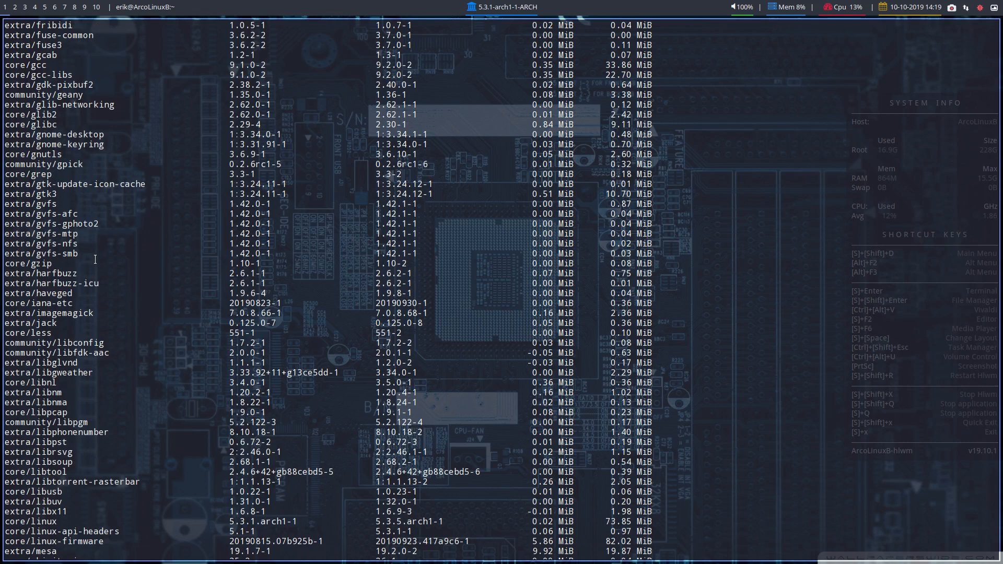
scroll("down", 3)
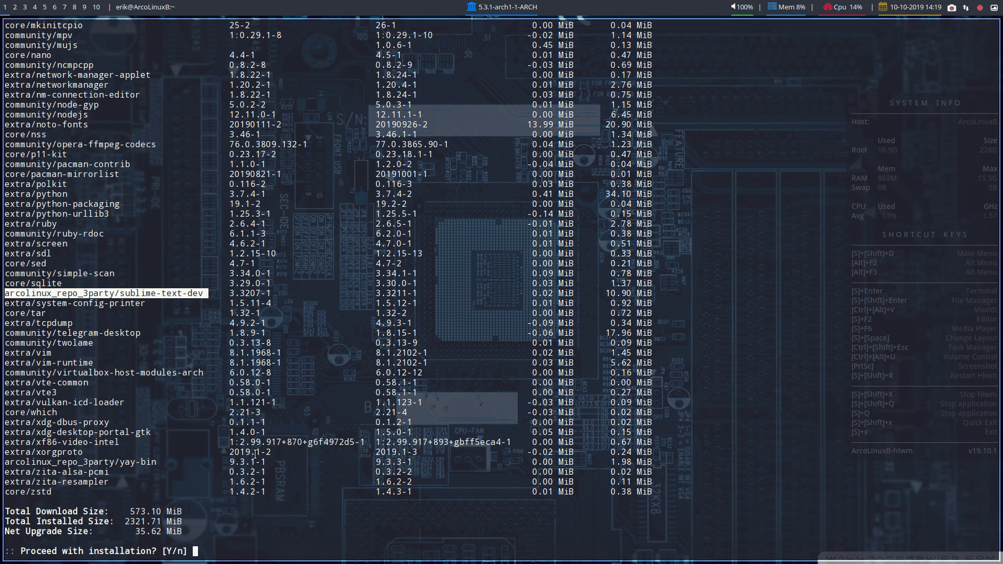
Answer y at 'Proceed with installation?' and follow all 133 packages downloading and installing.
type("y")
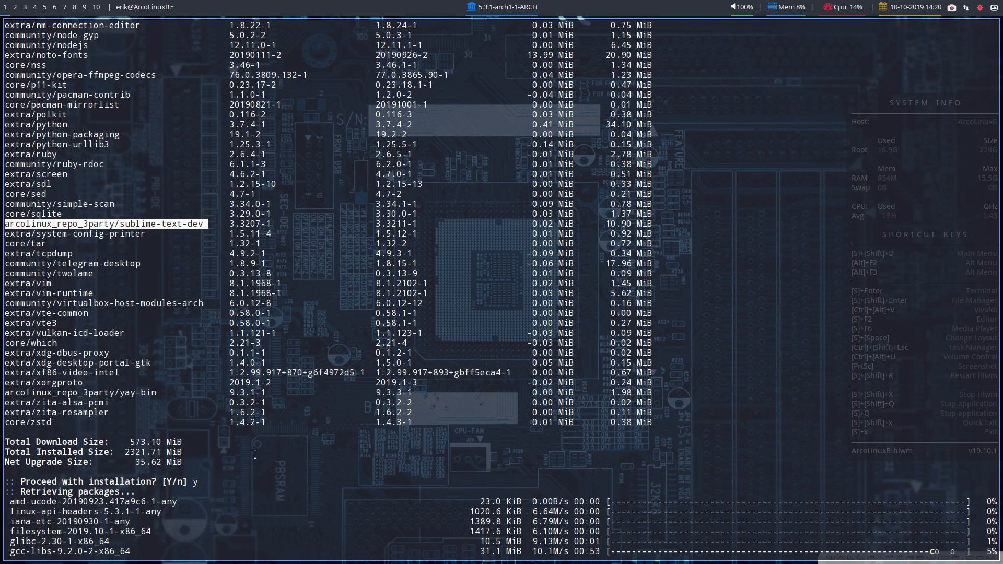
scroll("down", 3)
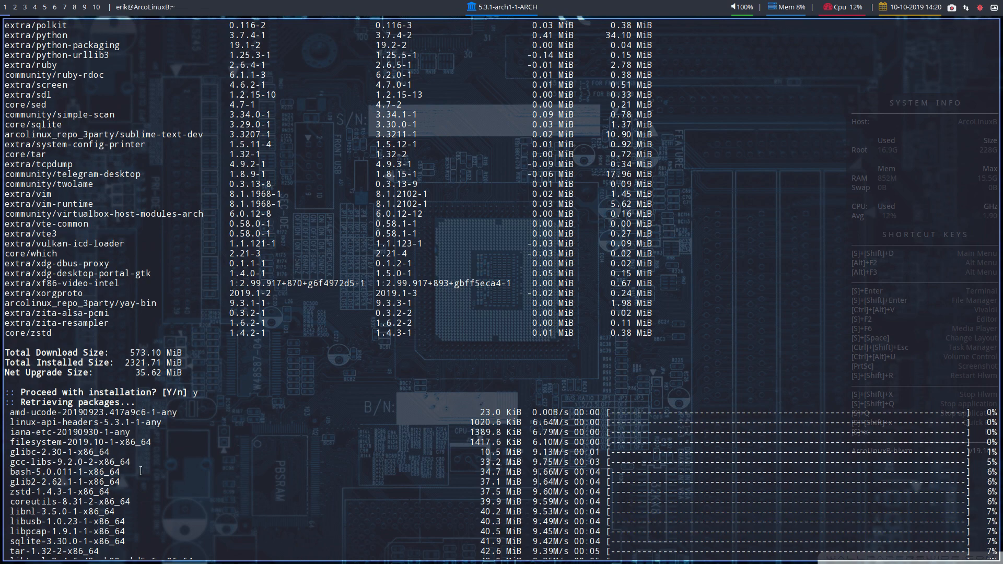
scroll("down", 3)
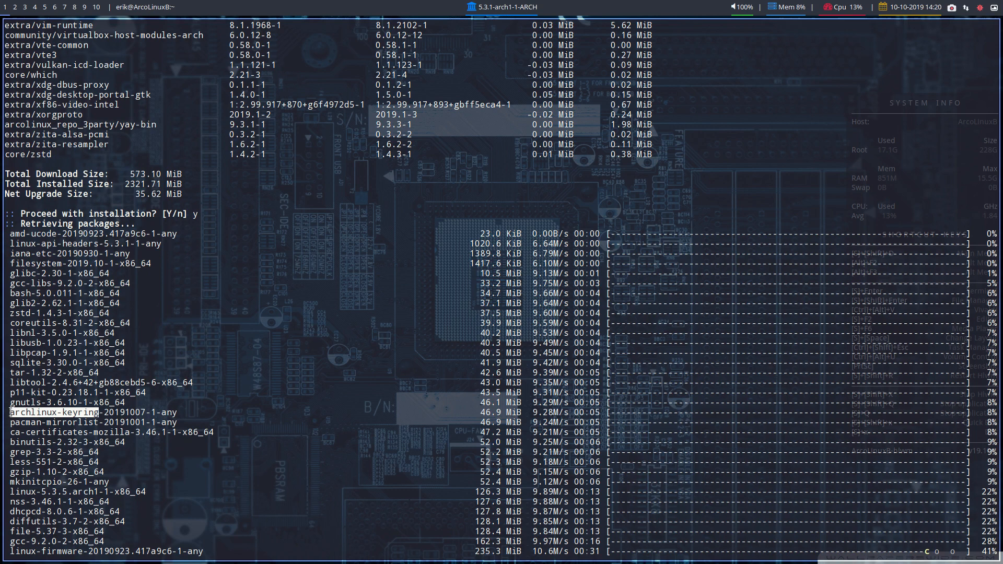
scroll("down", 3)
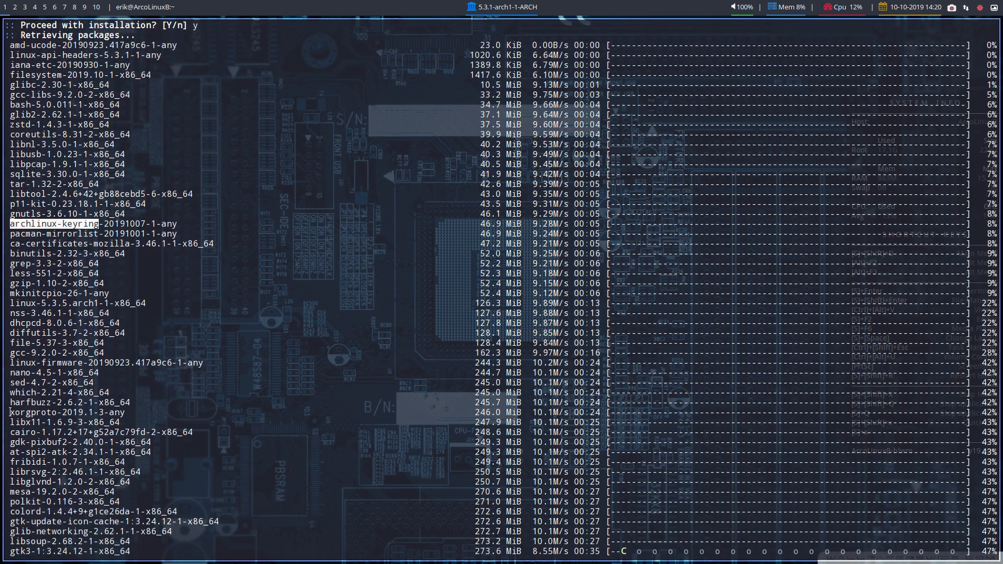
scroll("down", 3)
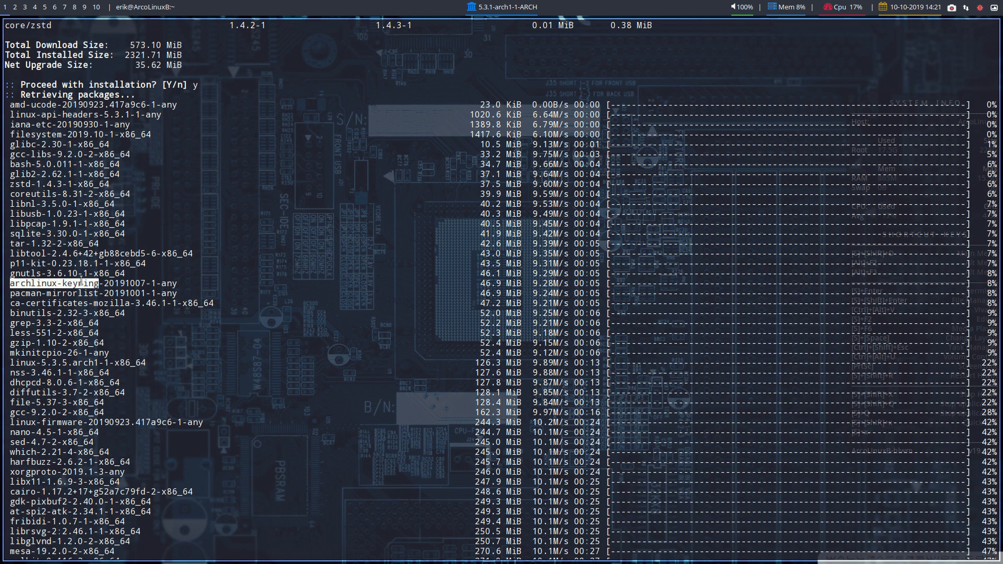
scroll("down", 3)
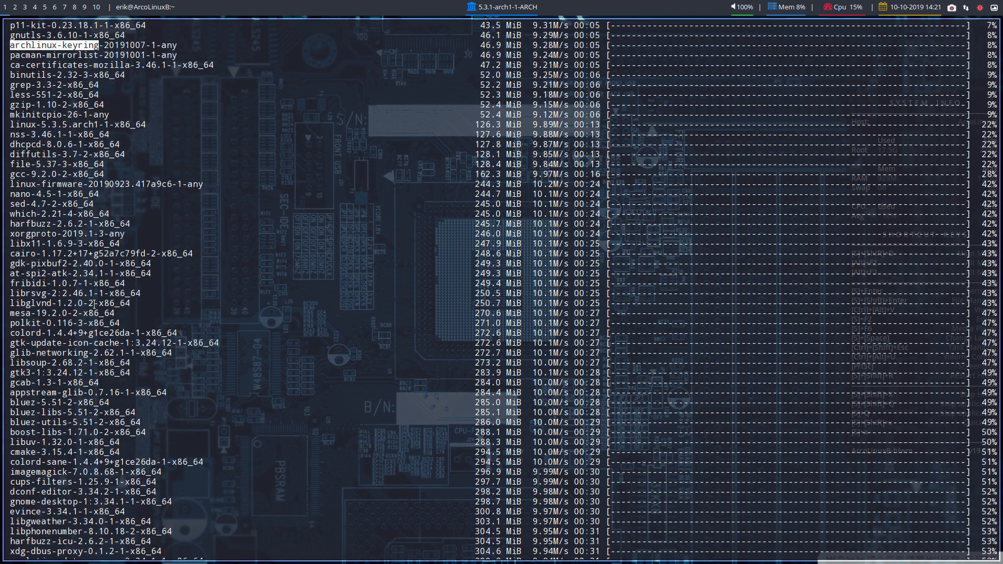
scroll("down", 3)
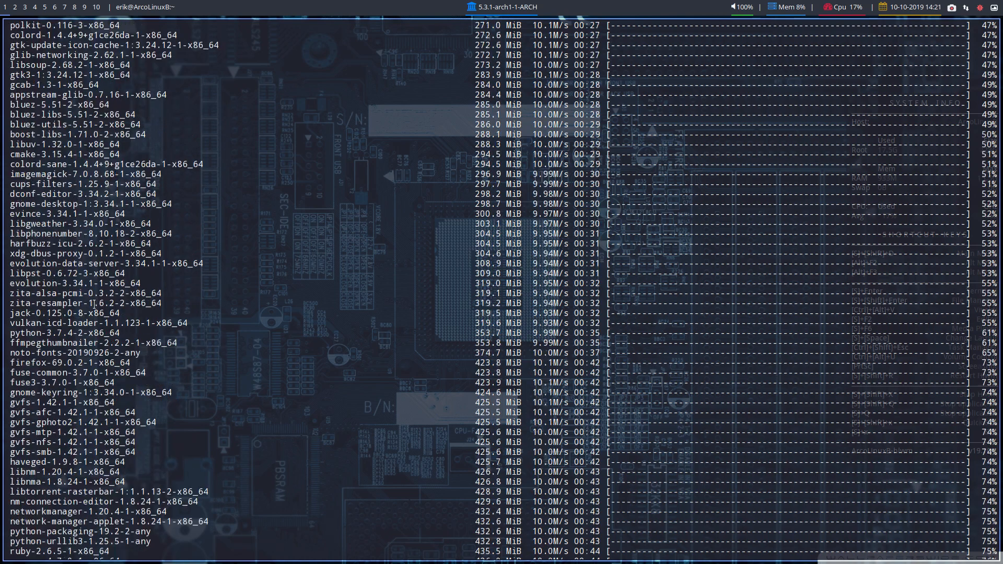
scroll("down", 3)
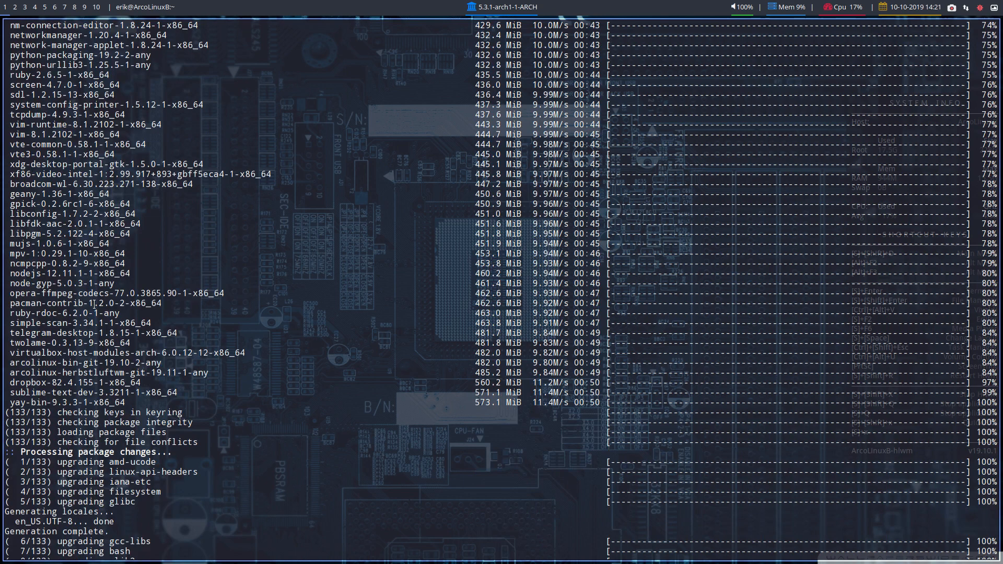
mouse_move(62, 334)
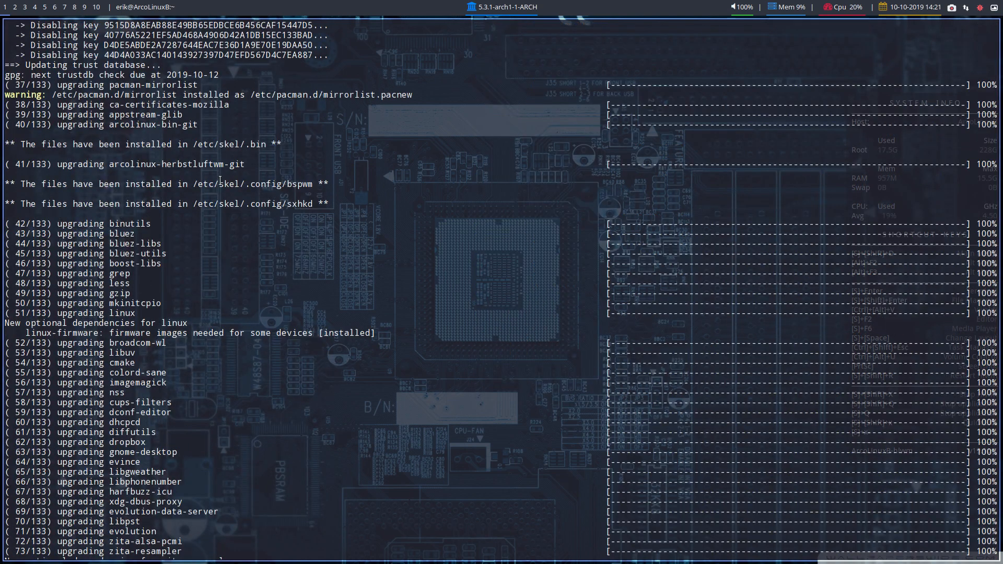
scroll("down", 3)
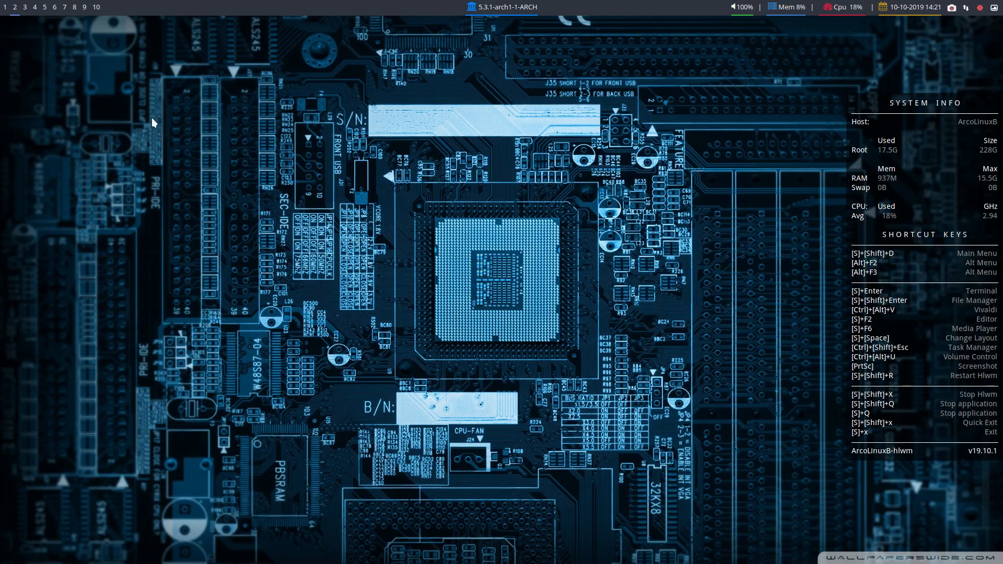
mouse_move(194, 234)
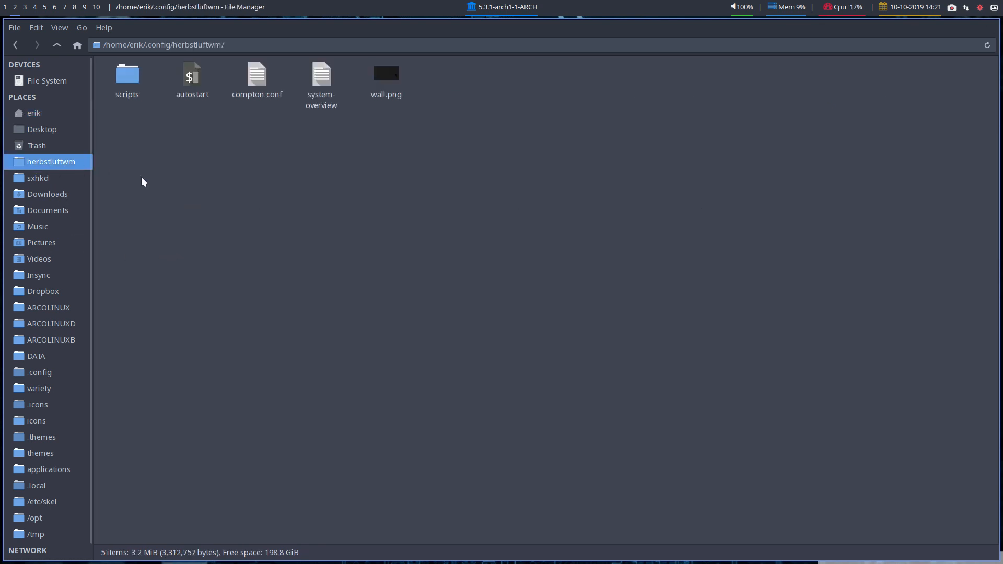
Open ~/.config/herbstluftwm/autostart in Atom from the file manager.
left_click(192, 77)
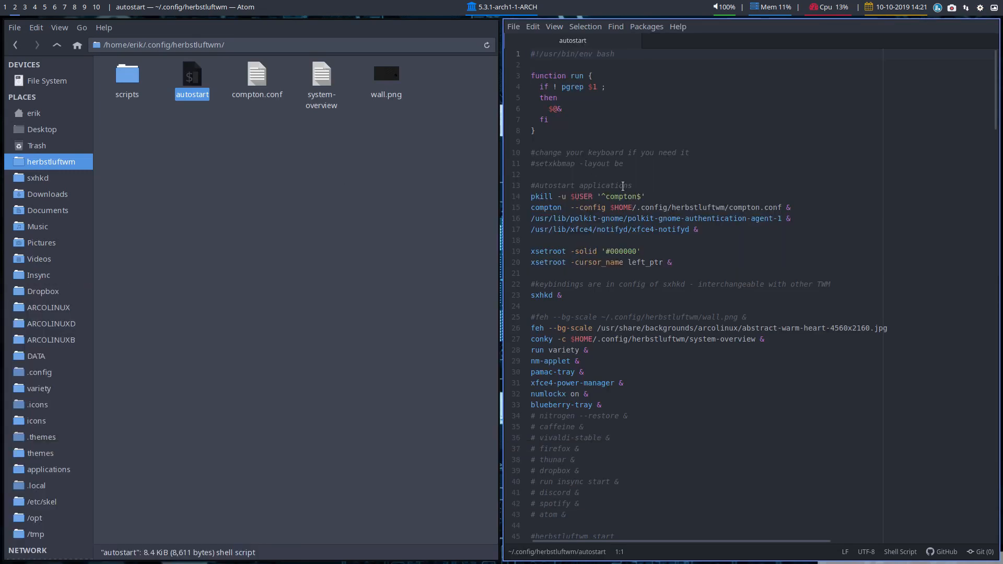
Find 'azerty' in autostart and add # before the Qwerty tag_keys line at line 136.
scroll("down", 3)
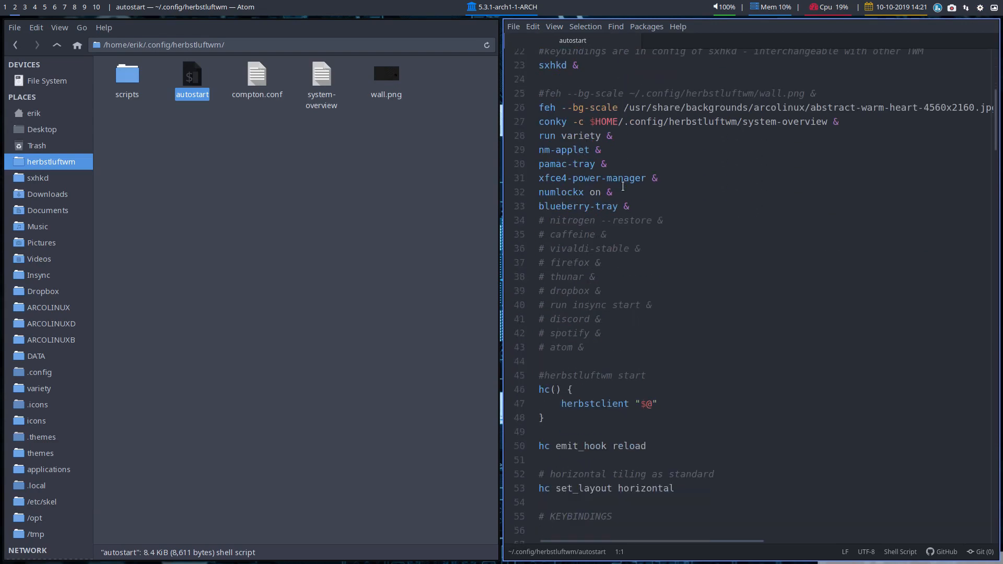
key("ctrl+f")
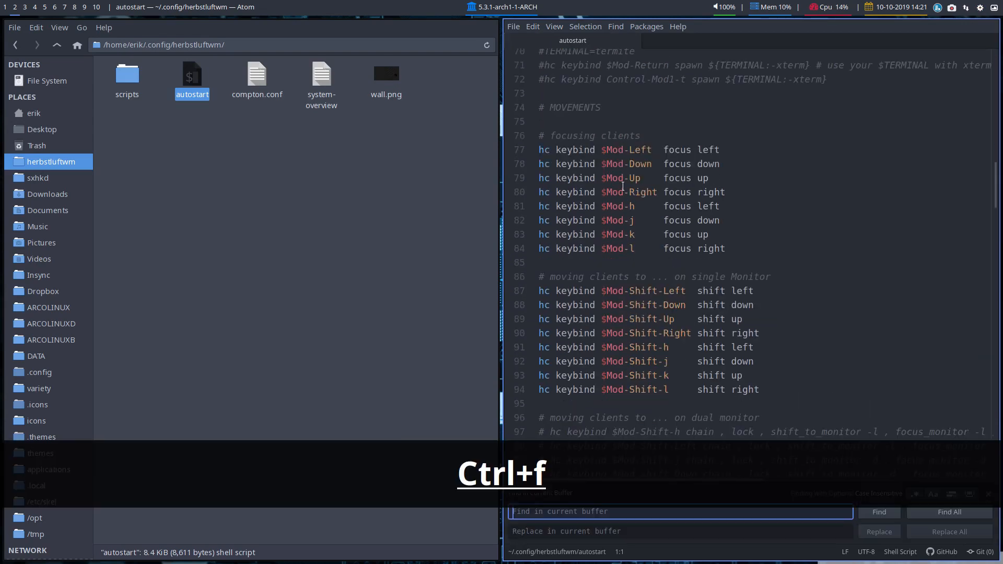
type("azerty")
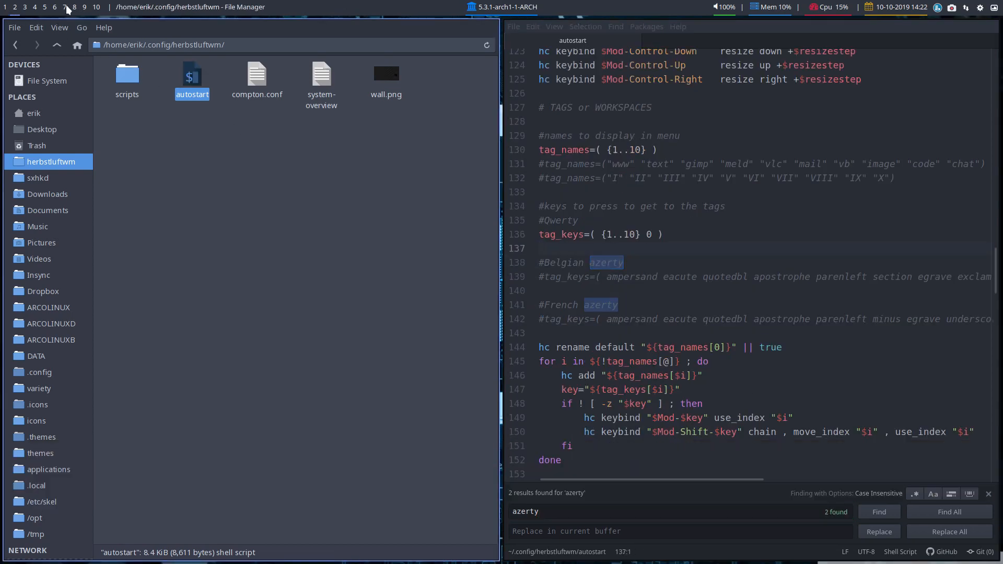
left_click(596, 249)
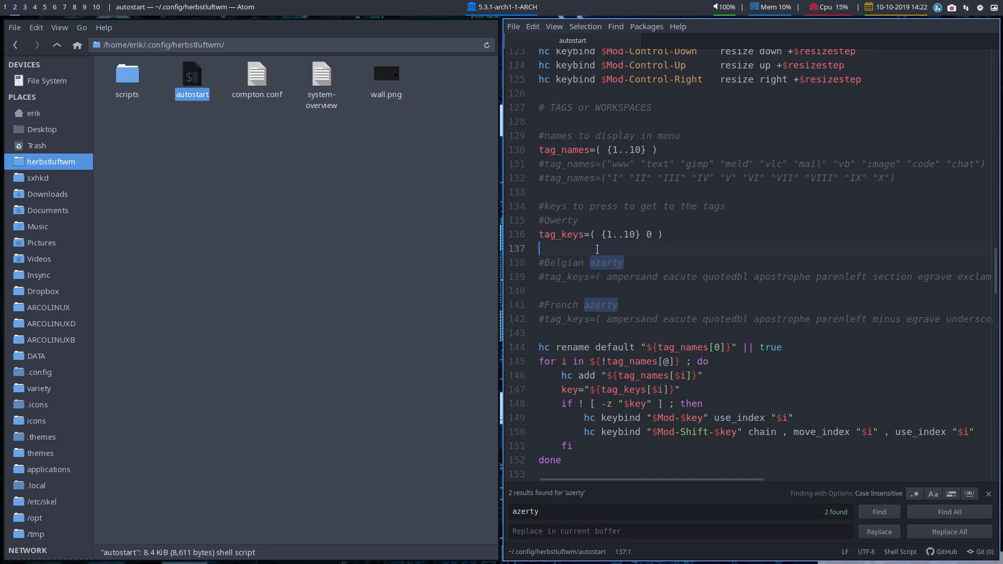
scroll("down", 3)
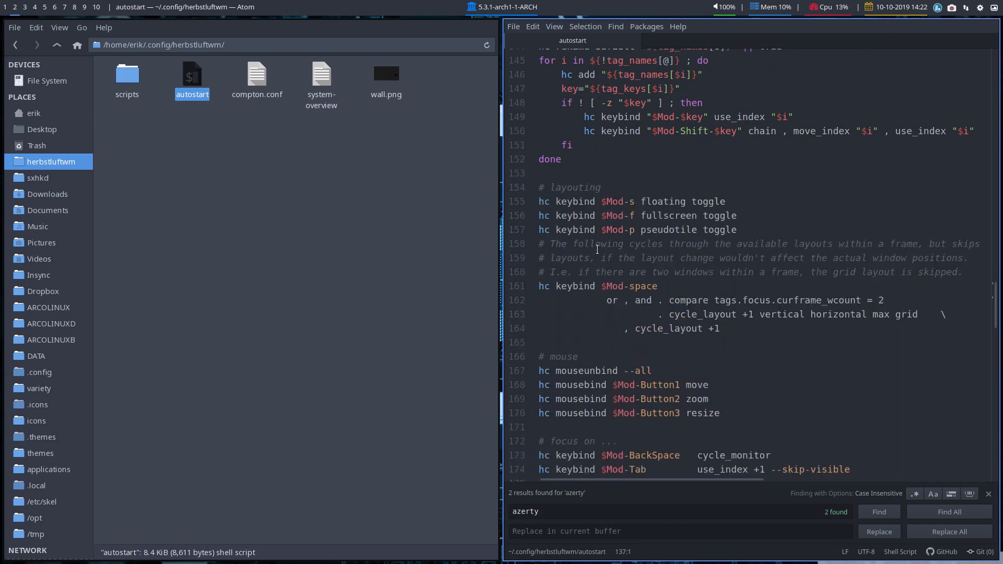
left_click(878, 511)
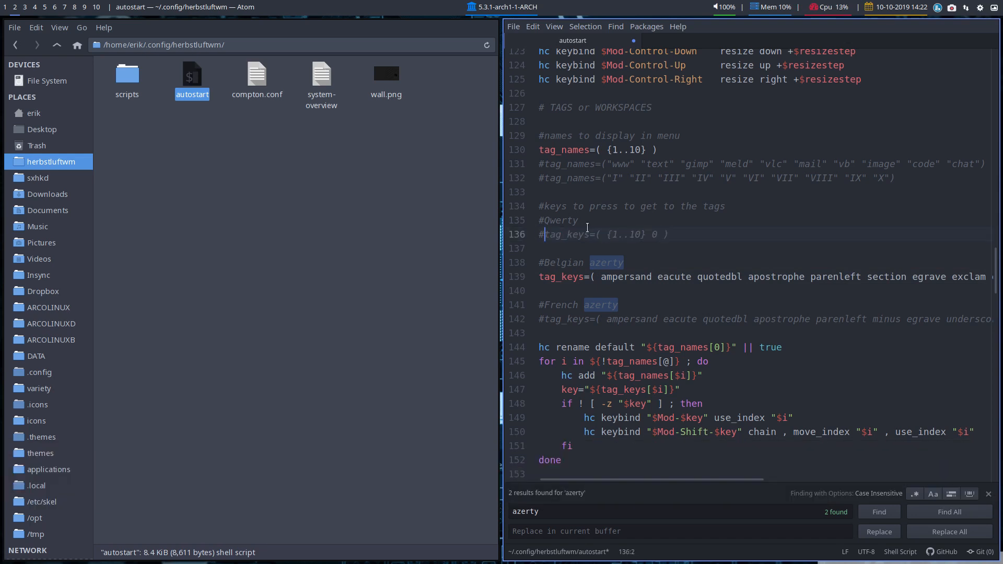
Save autostart with Ctrl+S, keeping the Belgian azerty tag_keys line active.
key("ctrl+s")
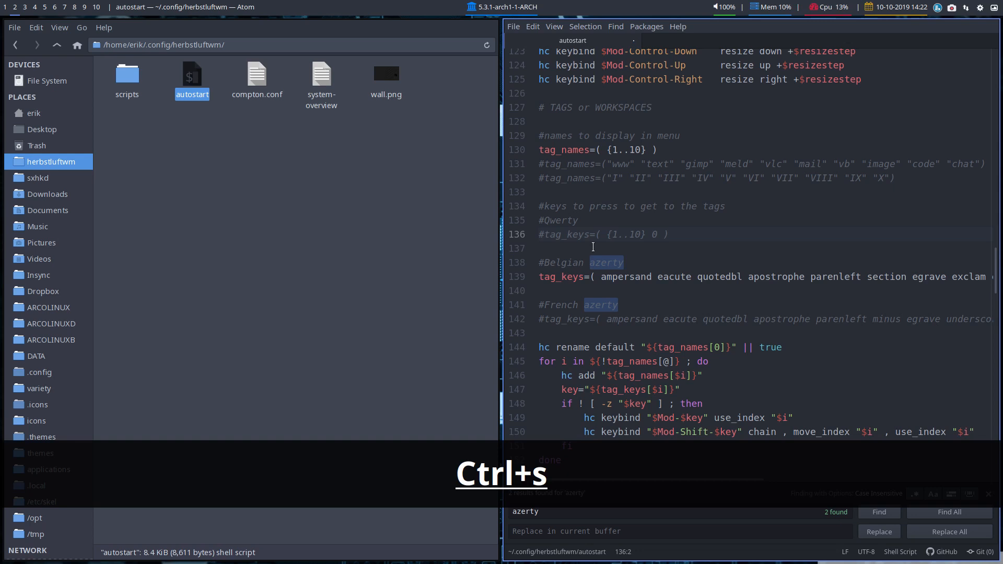
key("ctrl+s")
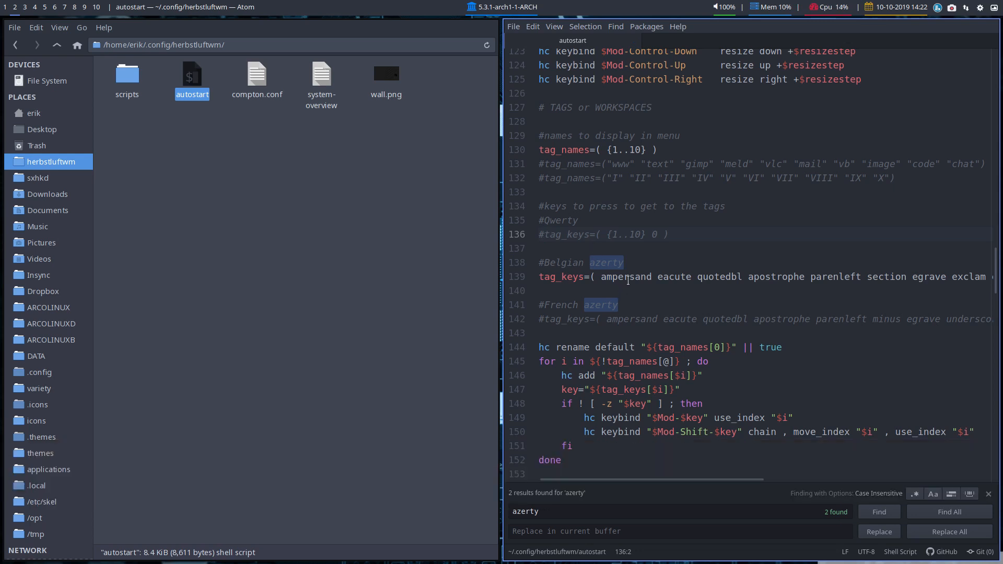
left_click(543, 234)
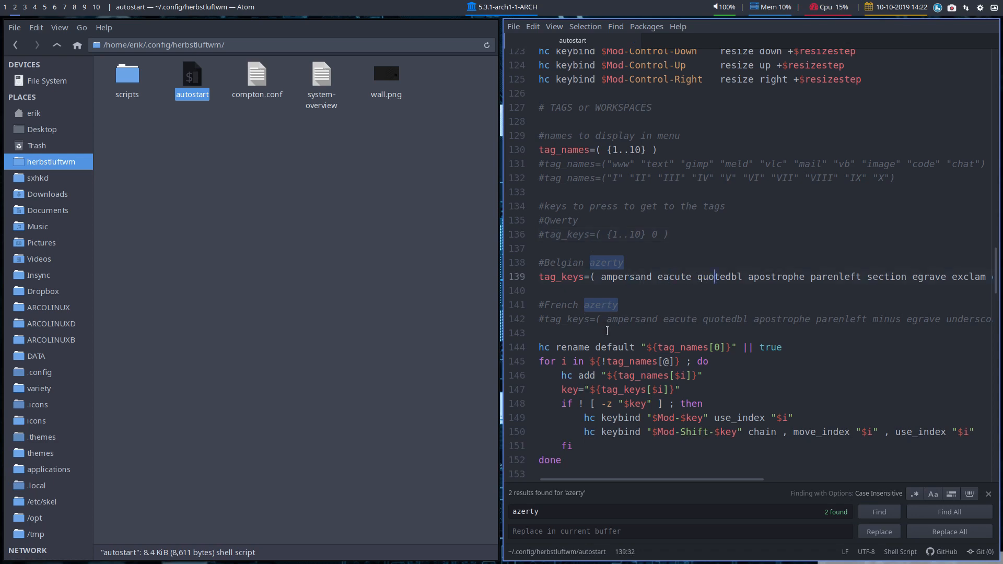
mouse_move(892, 316)
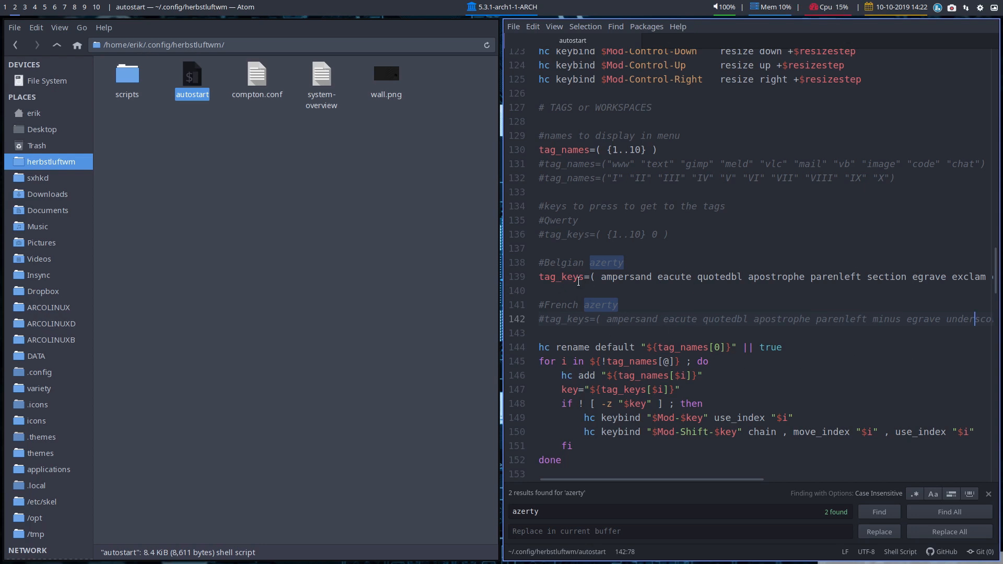
Scroll autostart down to the #Dualmonitor setup section around line 248.
scroll("down", 3)
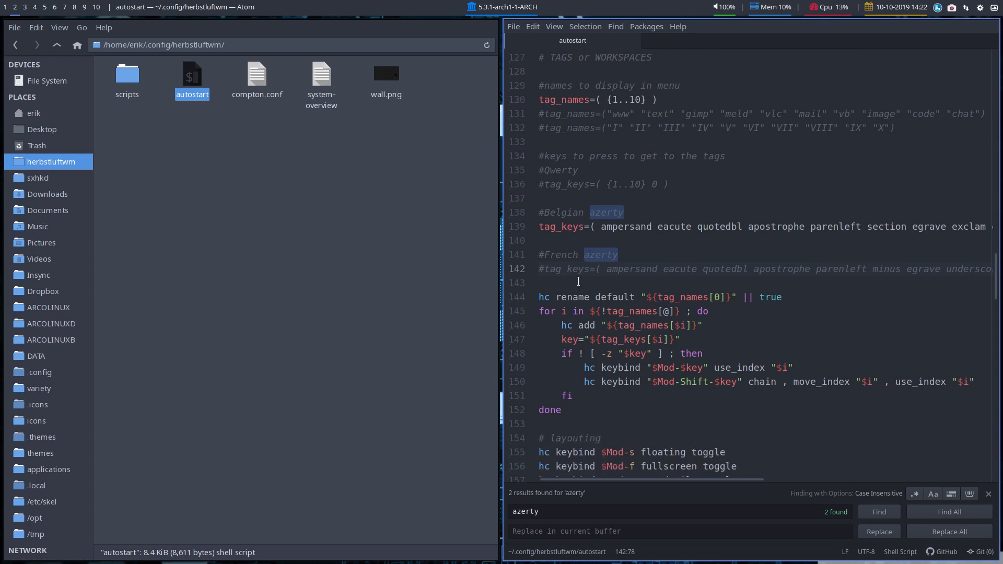
scroll("down", 3)
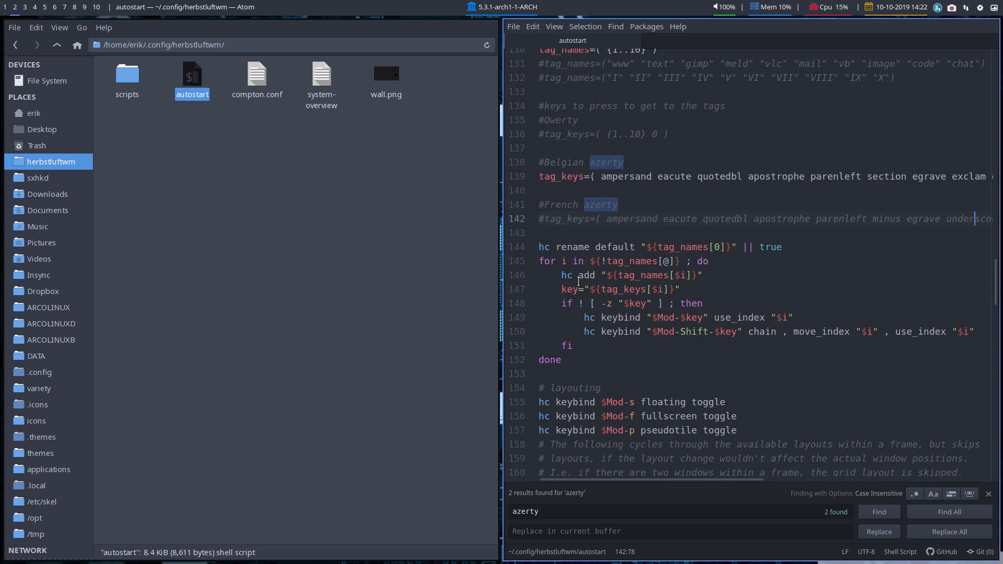
scroll("down", 3)
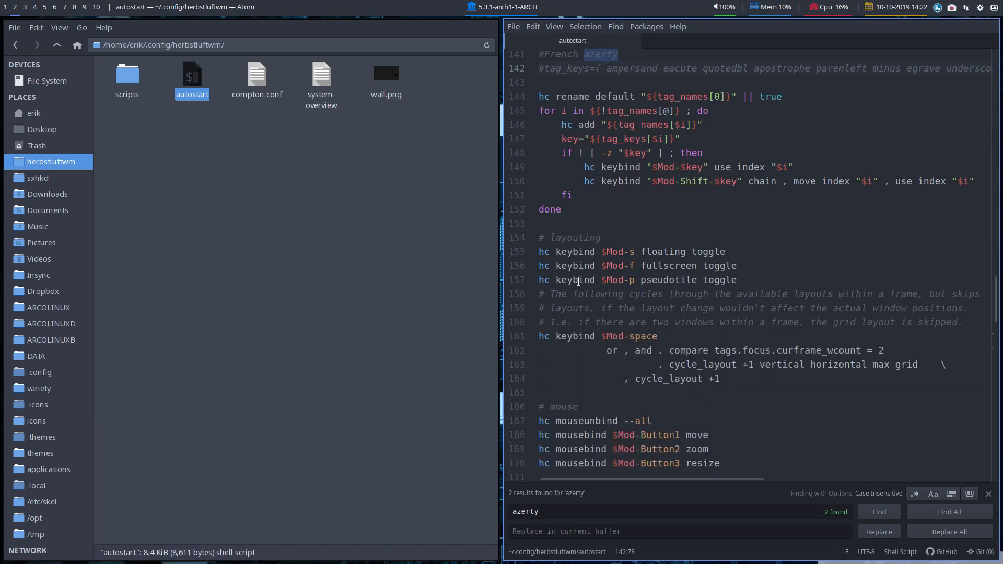
scroll("down", 3)
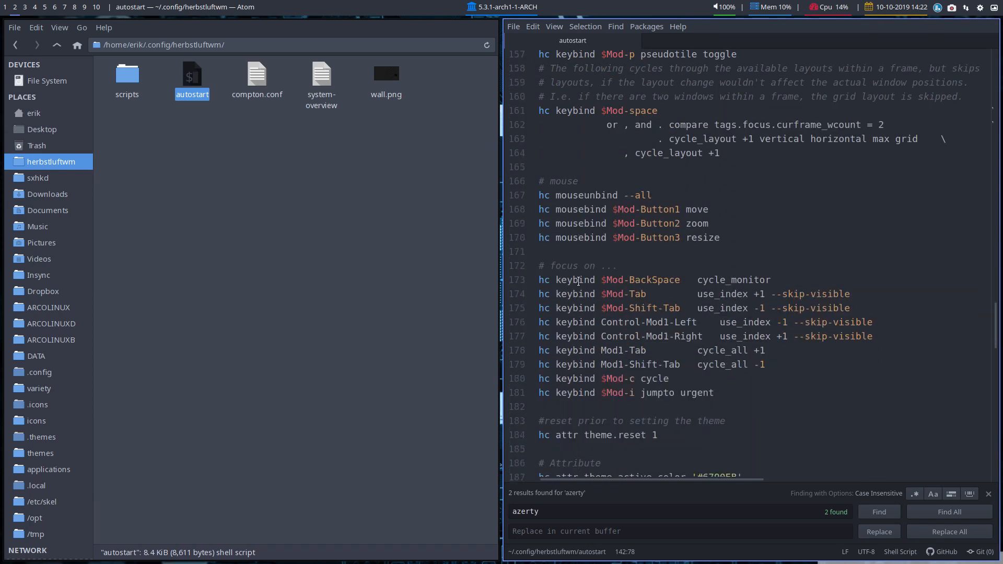
scroll("down", 3)
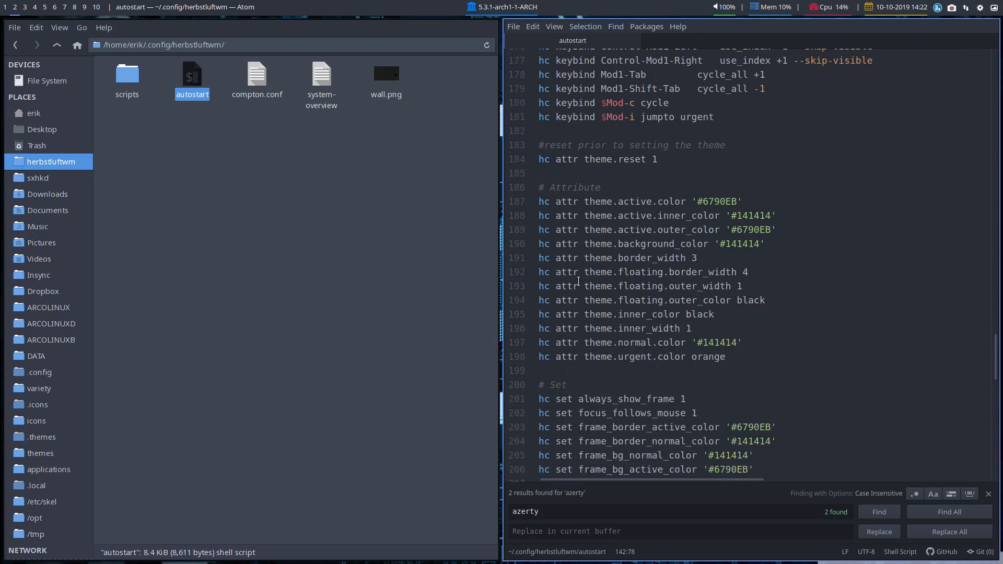
scroll("down", 3)
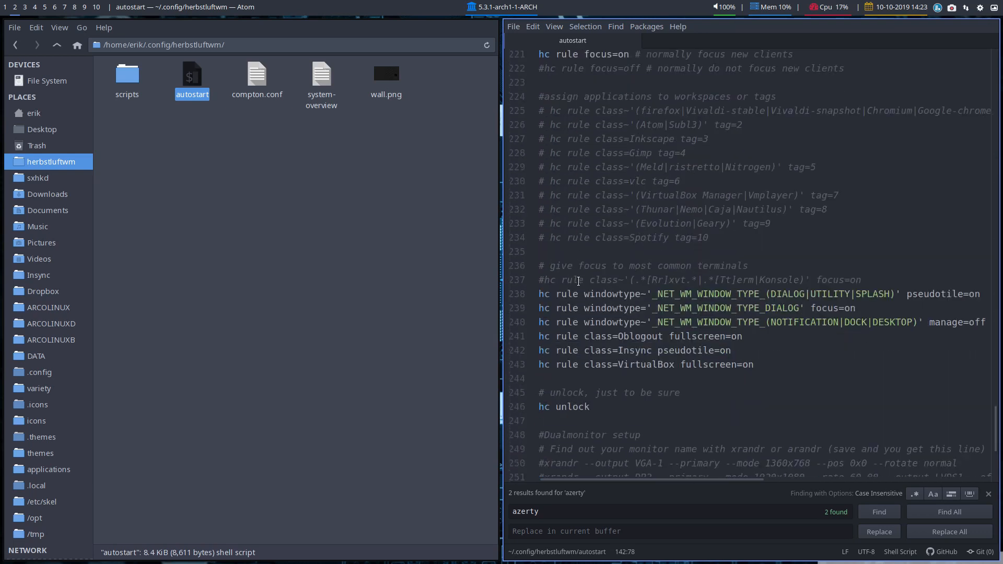
scroll("down", 3)
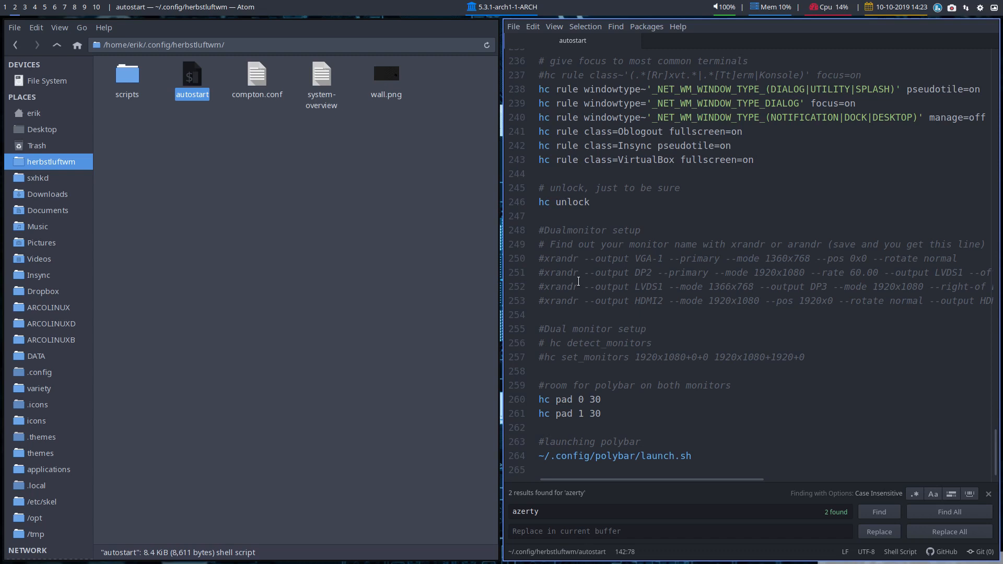
mouse_move(644, 292)
type("upall")
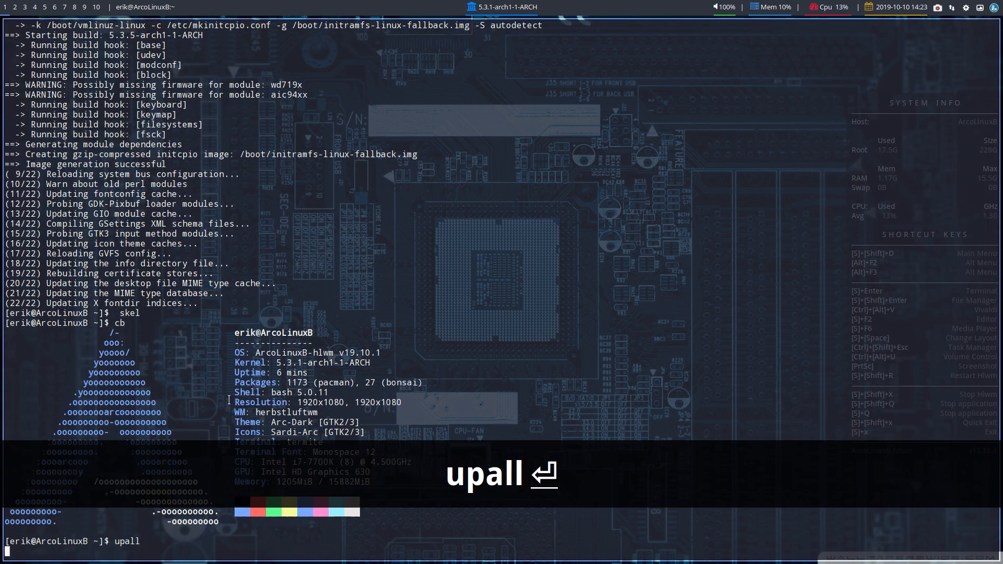
Run upall to upgrade insync and vivaldi-codecs-ffmpeg-extra-bin from the AUR.
key("Return")
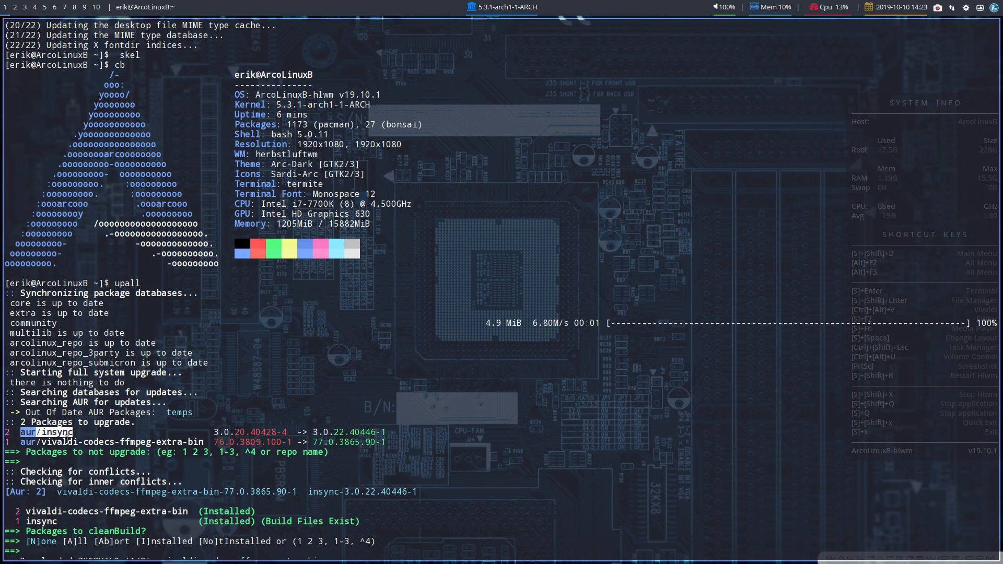
mouse_move(249, 424)
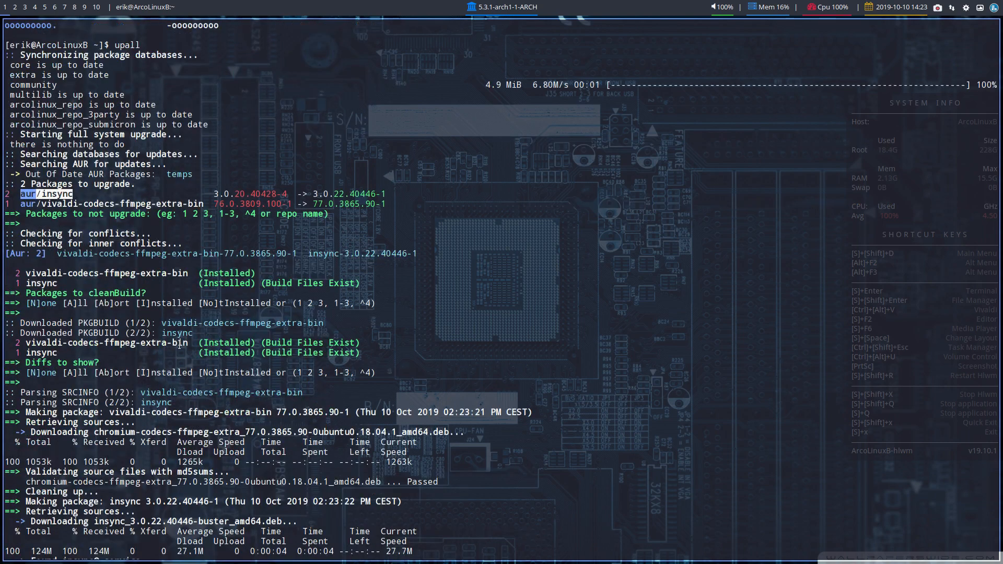
scroll("down", 3)
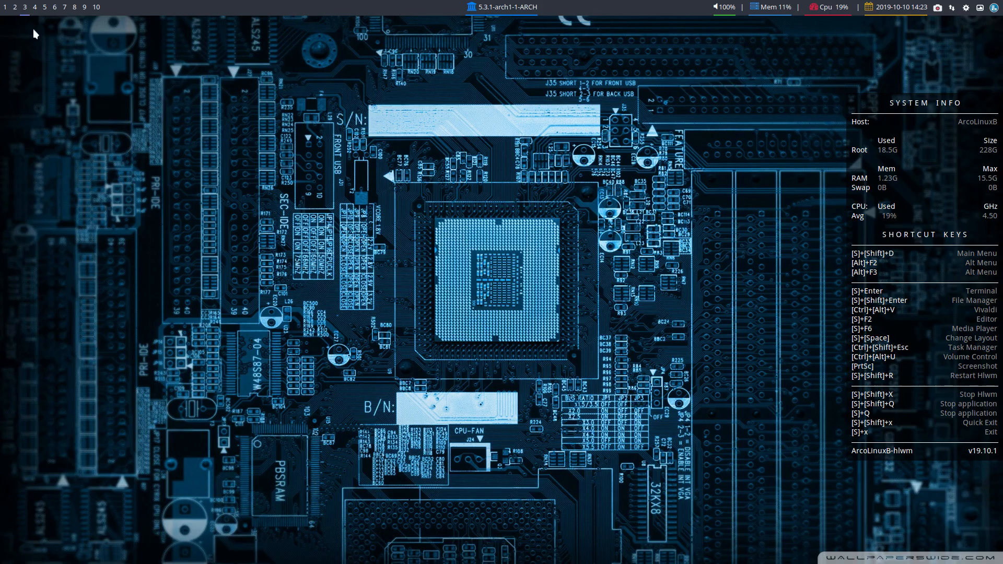
Open a new terminal window for listing the connected displays with xrandr.
key("ctrl+alt+t")
type("xrandr")
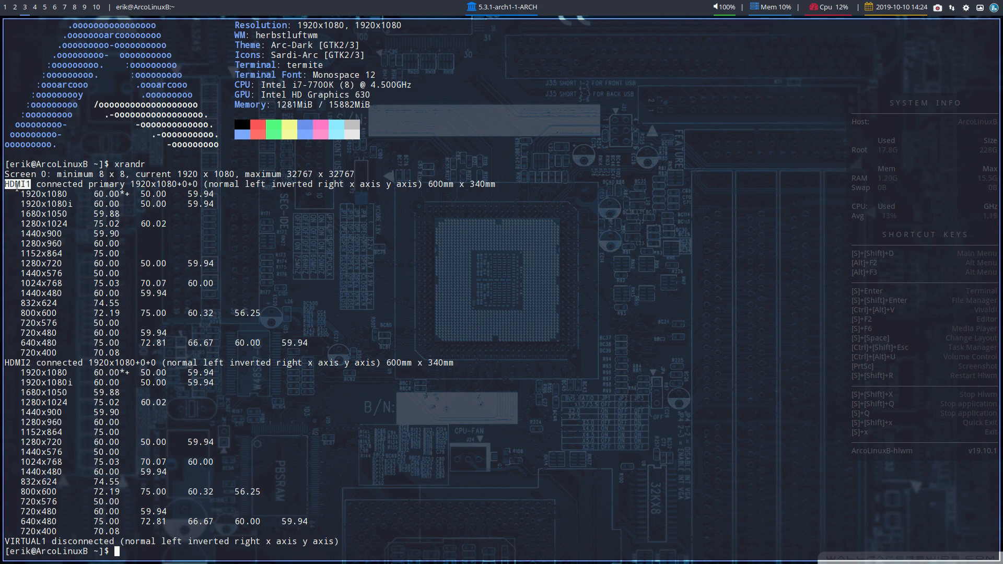
mouse_move(359, 367)
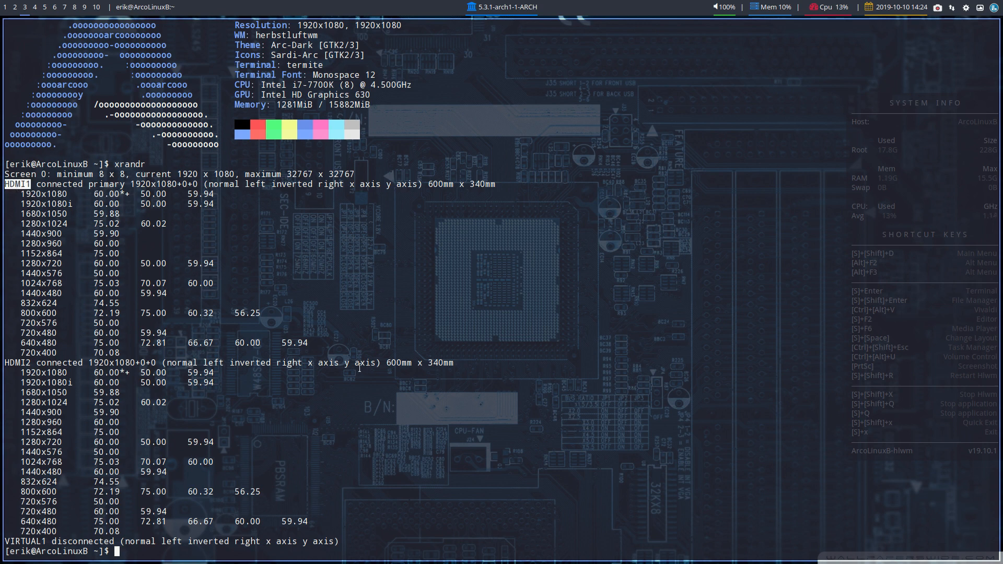
mouse_move(256, 193)
type("a")
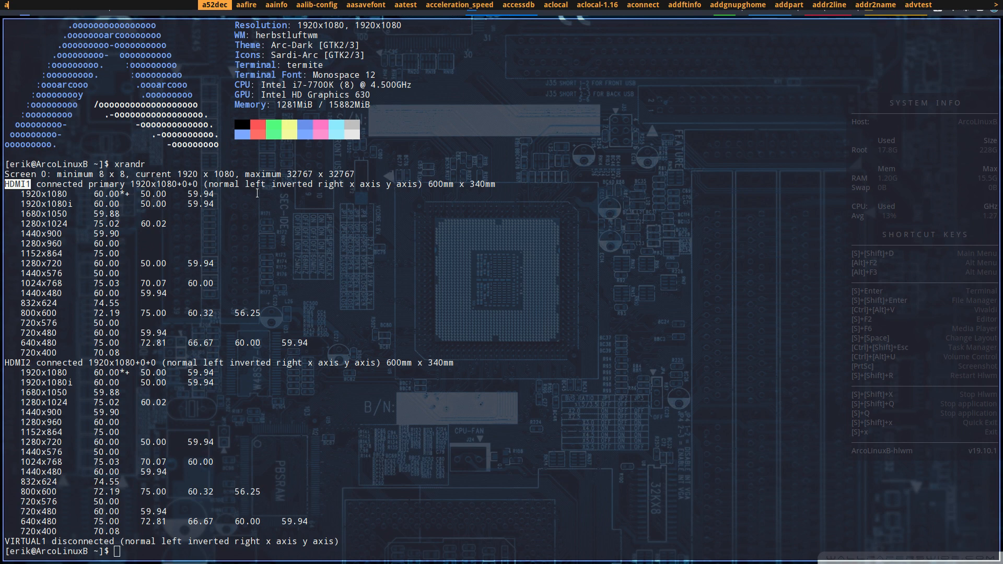
Launch ARandR and browse its Layout, Outputs, HDMI resolution and Help menus, ending on Layout.
type("r")
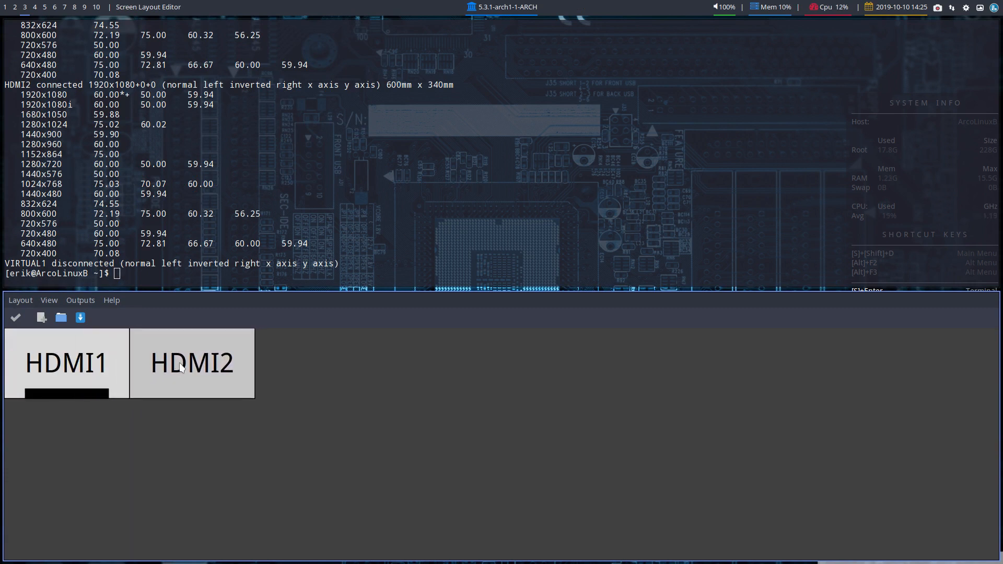
mouse_move(86, 374)
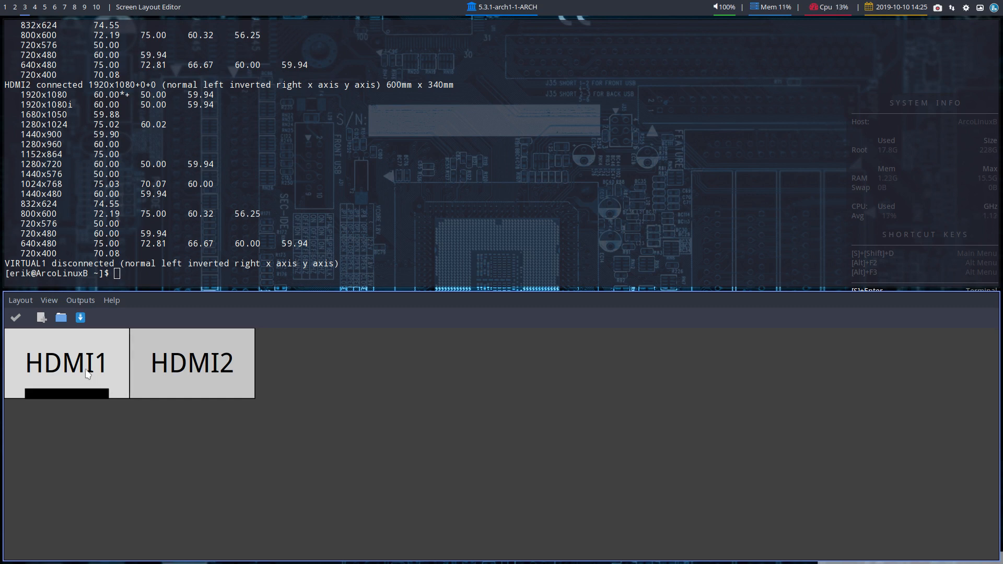
mouse_move(86, 348)
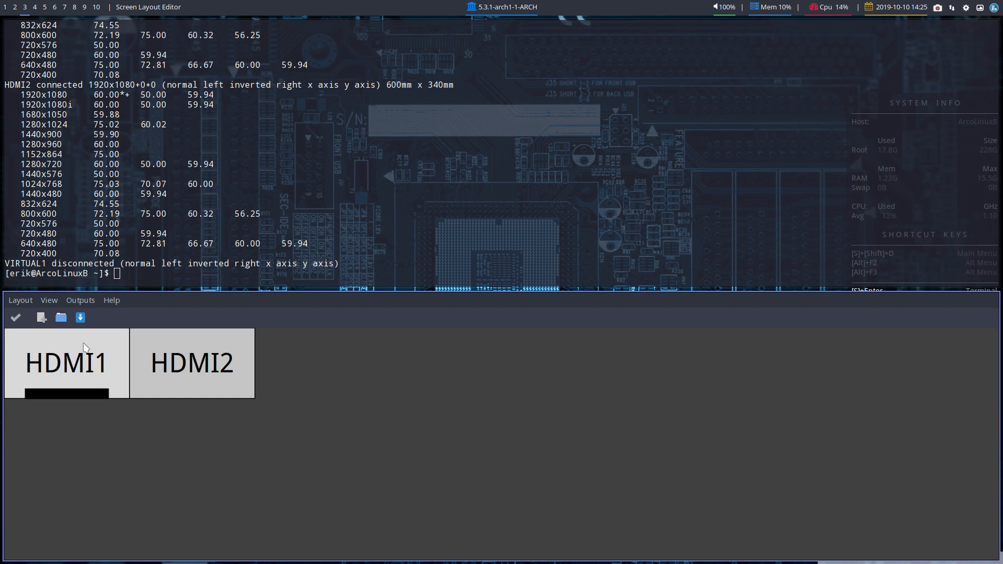
mouse_move(82, 307)
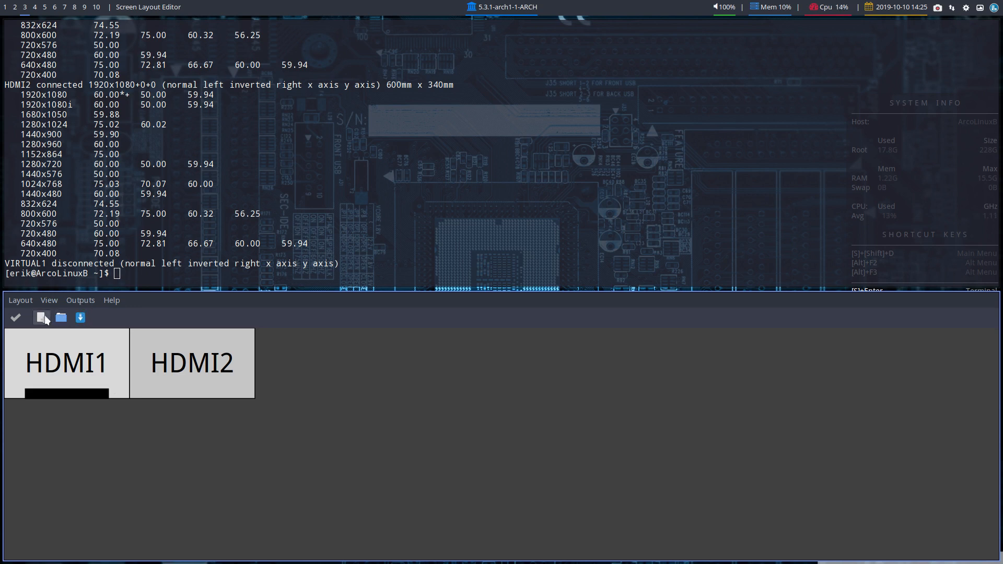
left_click(20, 300)
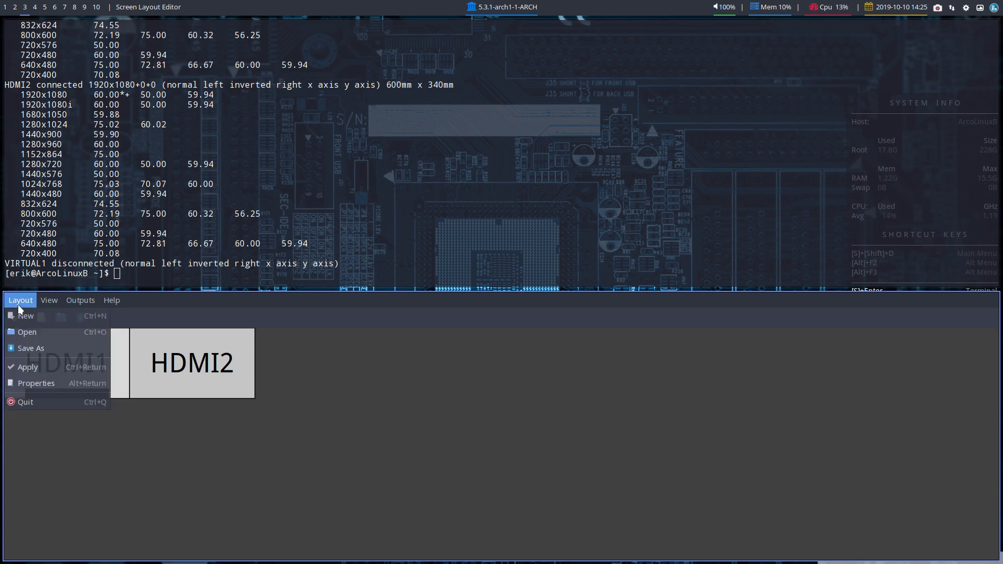
mouse_move(36, 382)
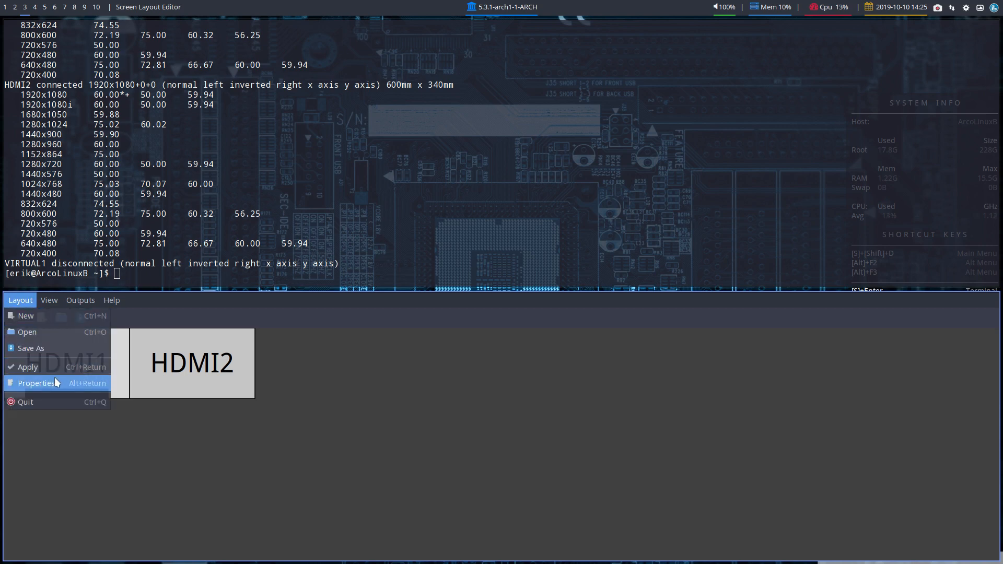
left_click(36, 382)
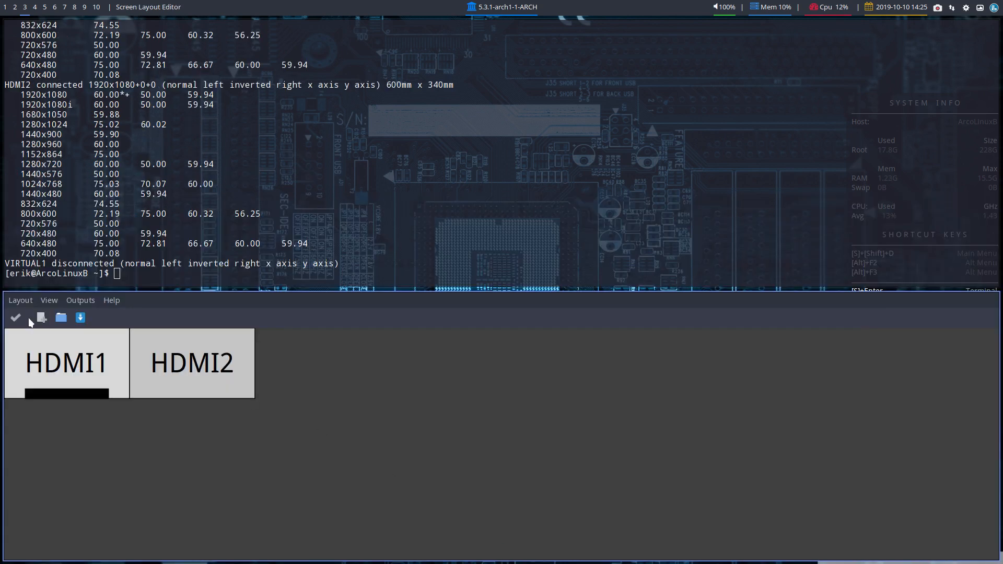
left_click(80, 300)
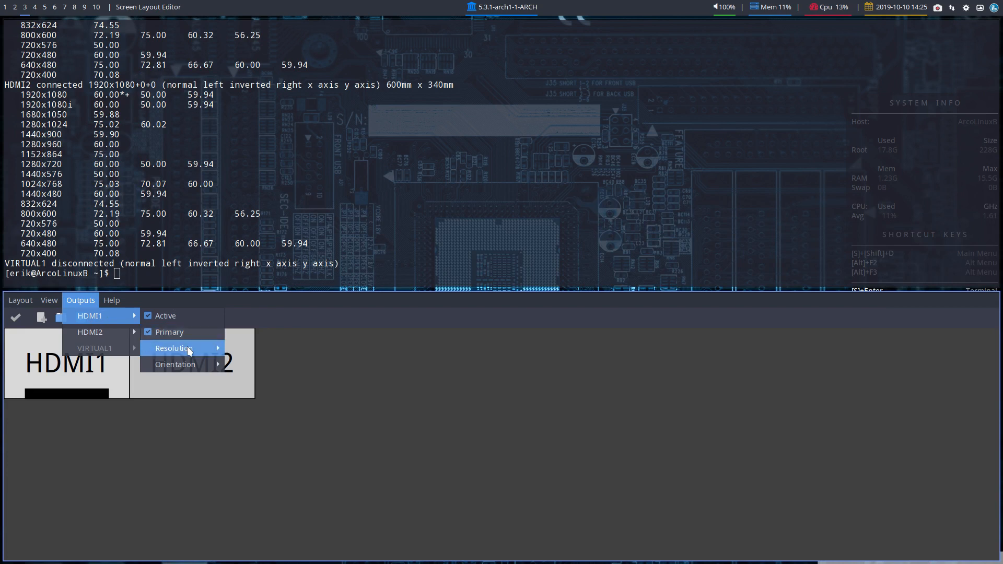
left_click(173, 348)
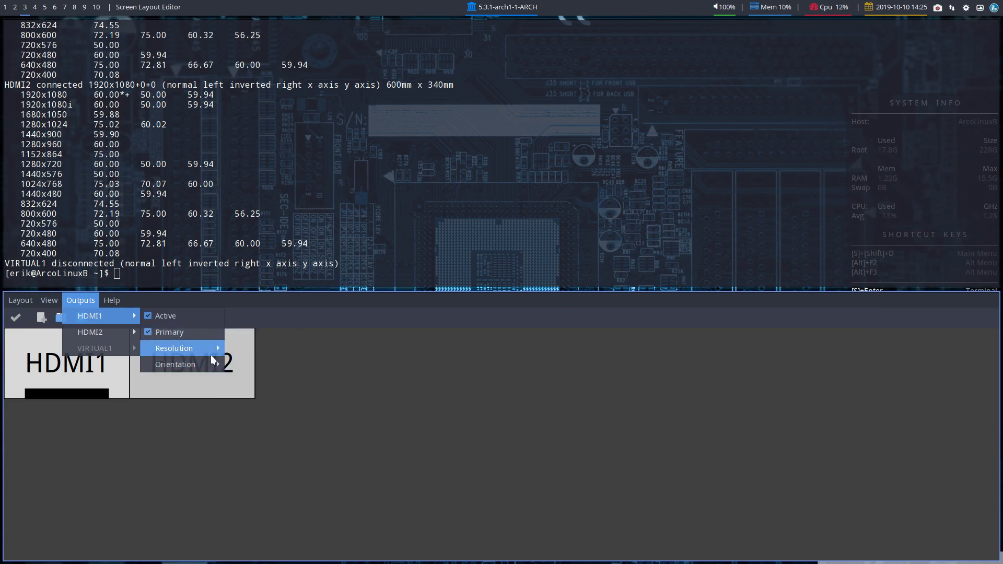
mouse_move(89, 332)
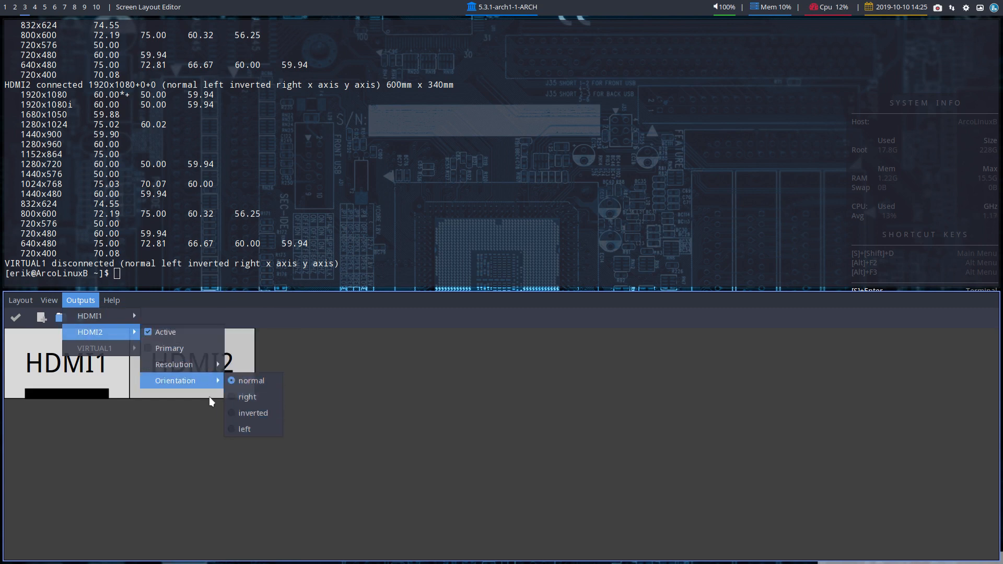
left_click(111, 299)
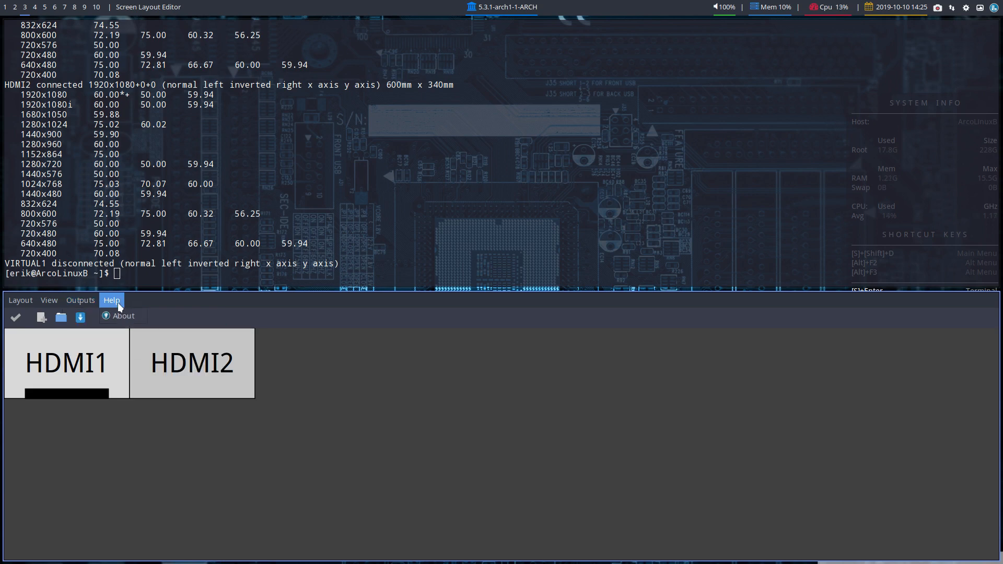
left_click(20, 300)
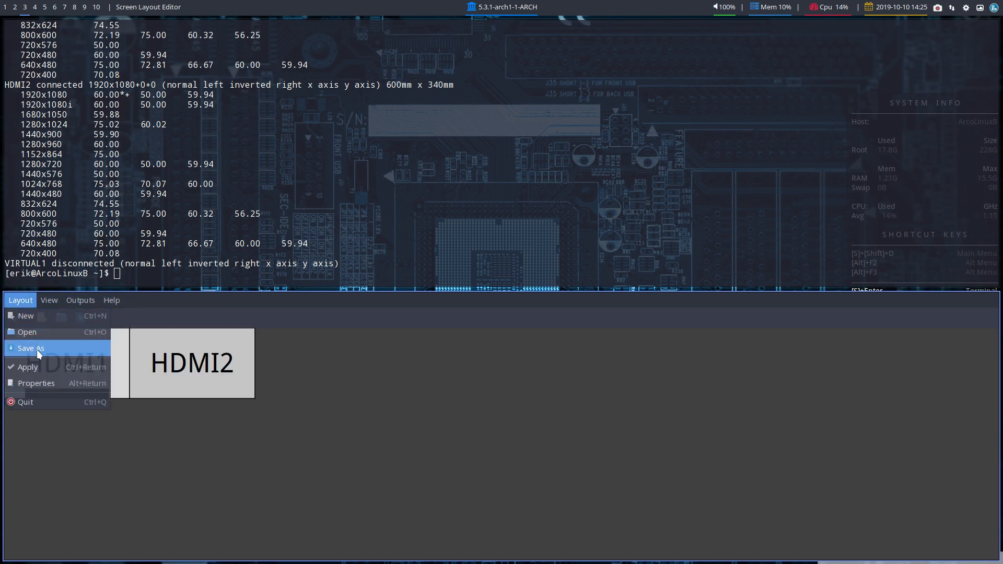
Save the layout as erik in ~/.screenlayout, quit ARandR, and open .screenlayout in the file manager.
left_click(31, 348)
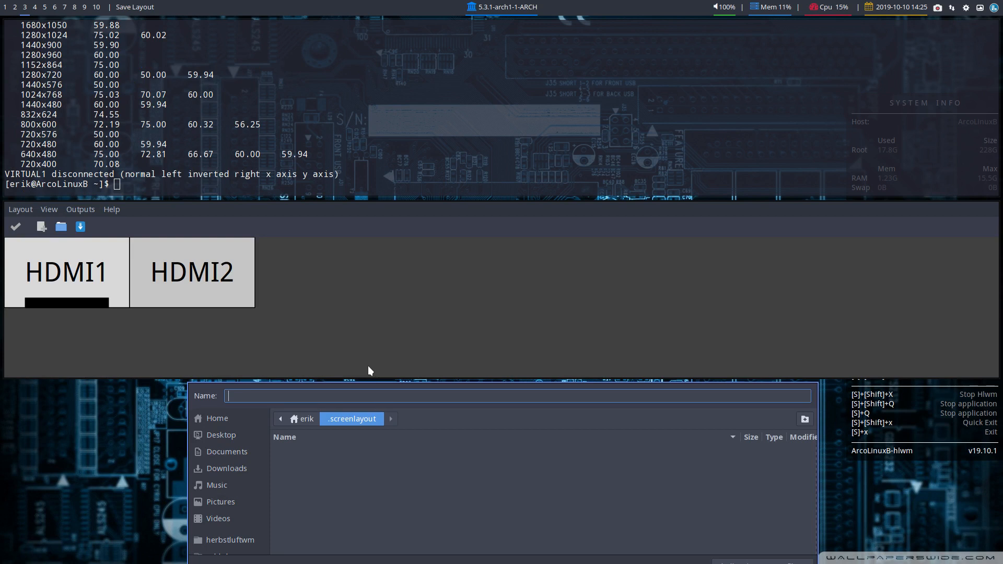
type("rt")
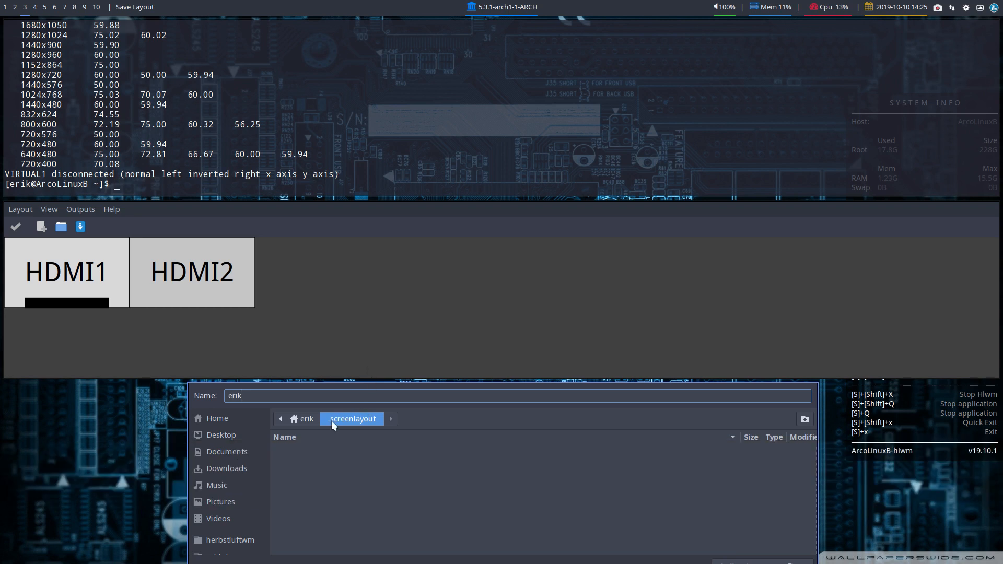
mouse_move(604, 472)
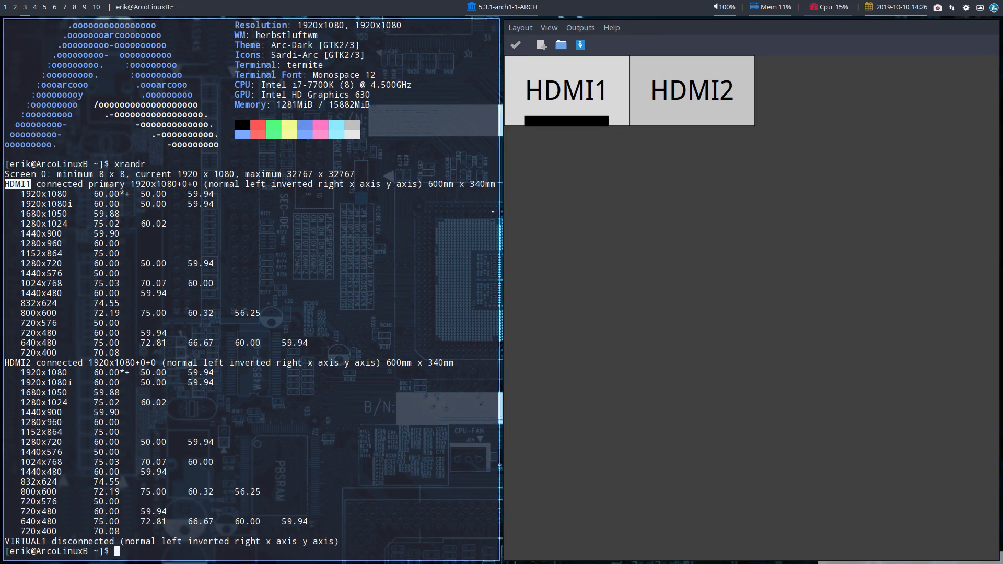
key("Super+q")
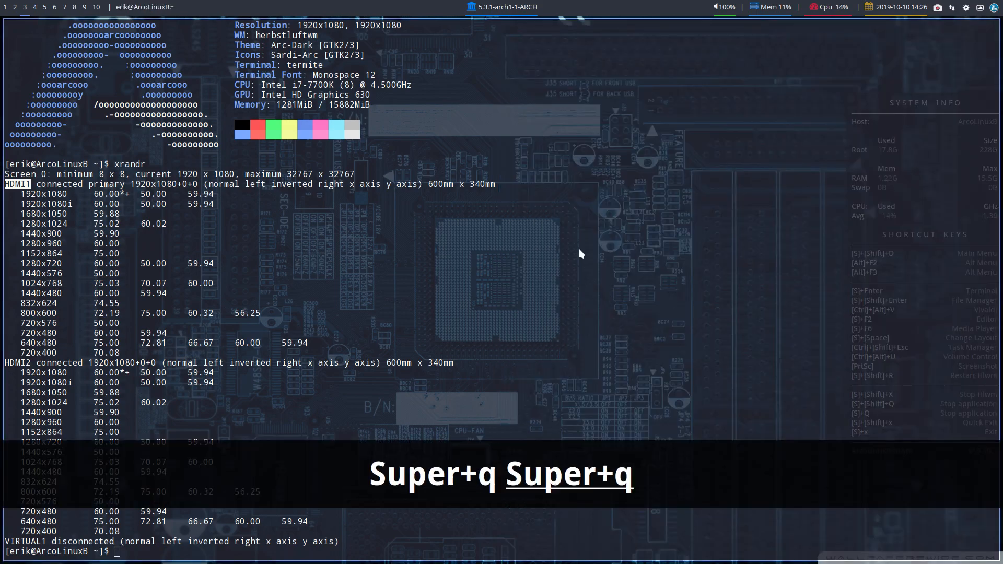
key("Super+Shift+Return")
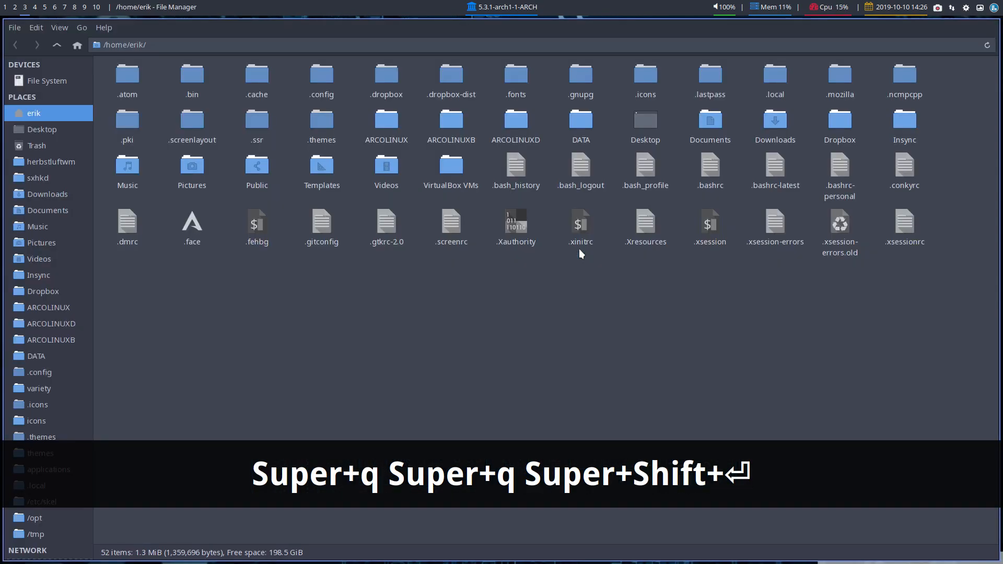
double_click(191, 124)
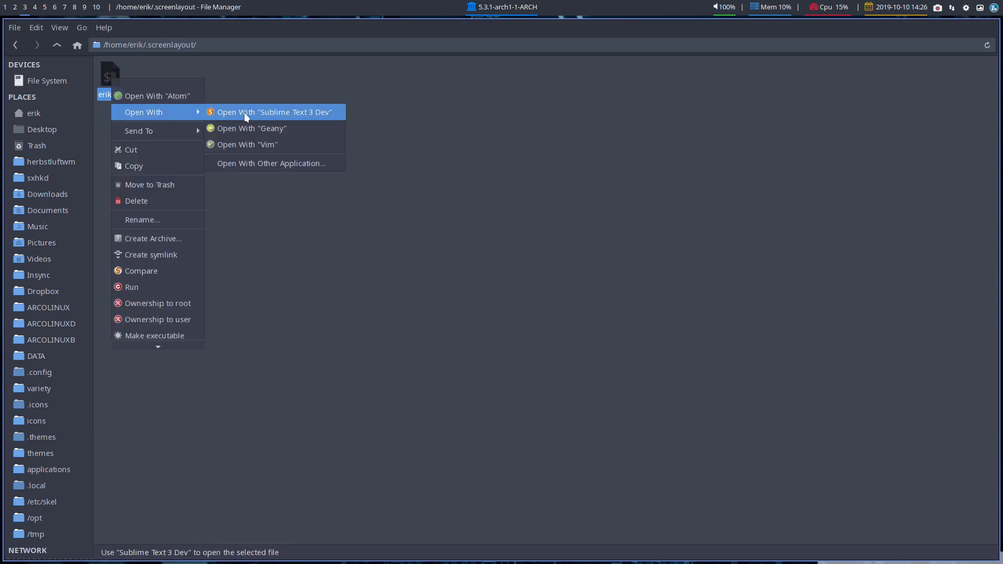
Open erik.sh in Sublime Text, close the changelog and maximize the editor.
left_click(274, 112)
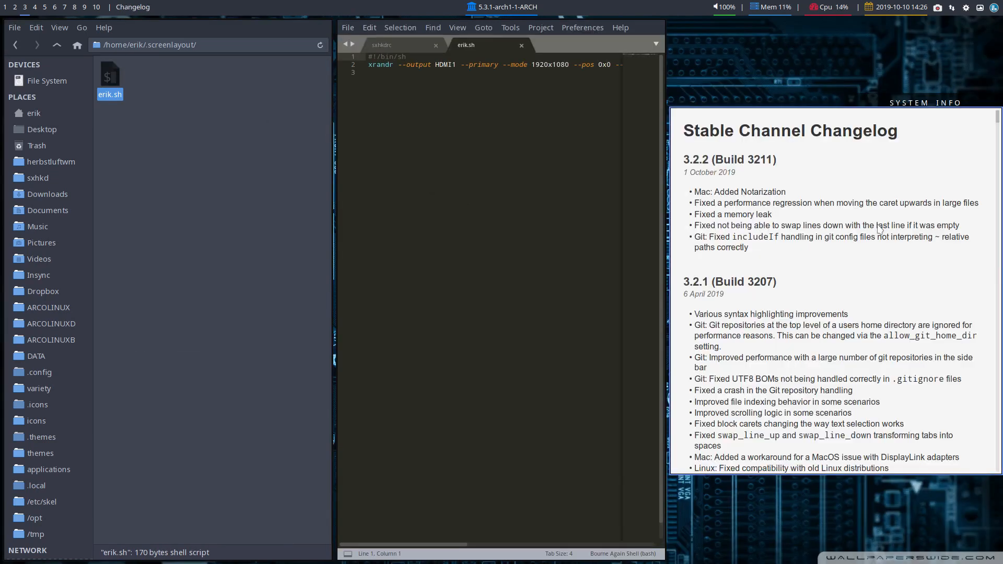
key("Super+q")
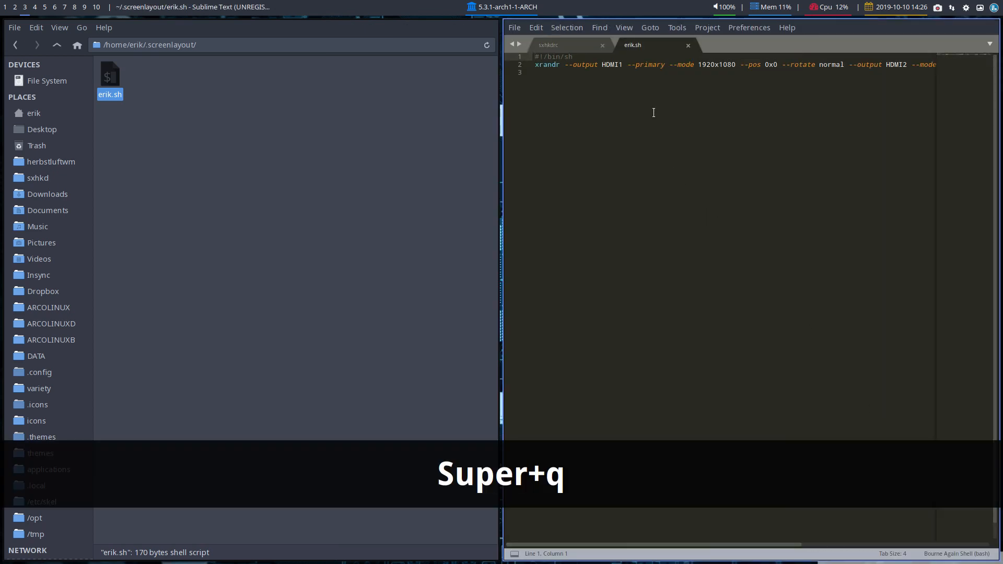
key("super+q")
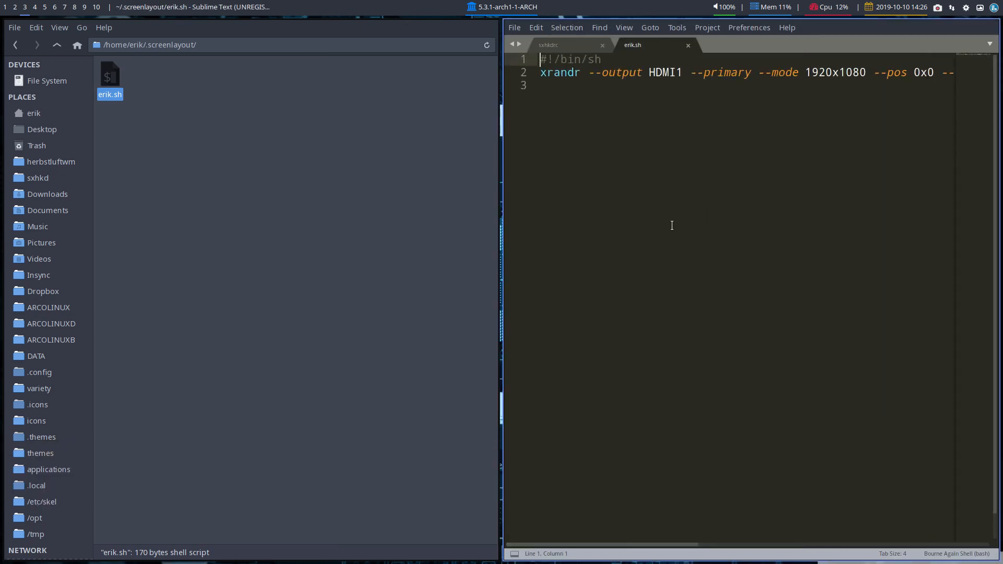
key("Super+q")
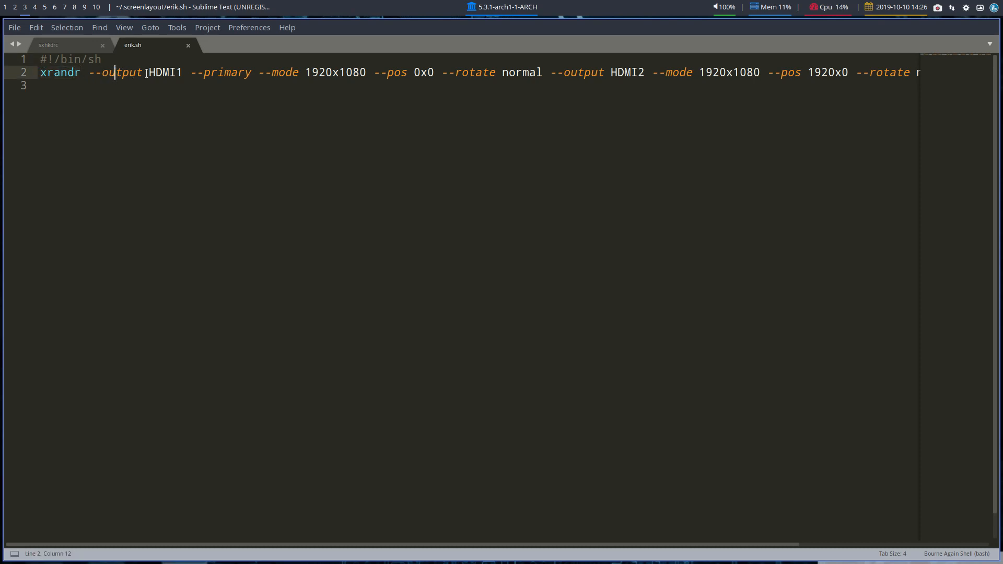
Select and copy the xrandr command for the HDMI1 and HDMI2 screens.
left_click(330, 72)
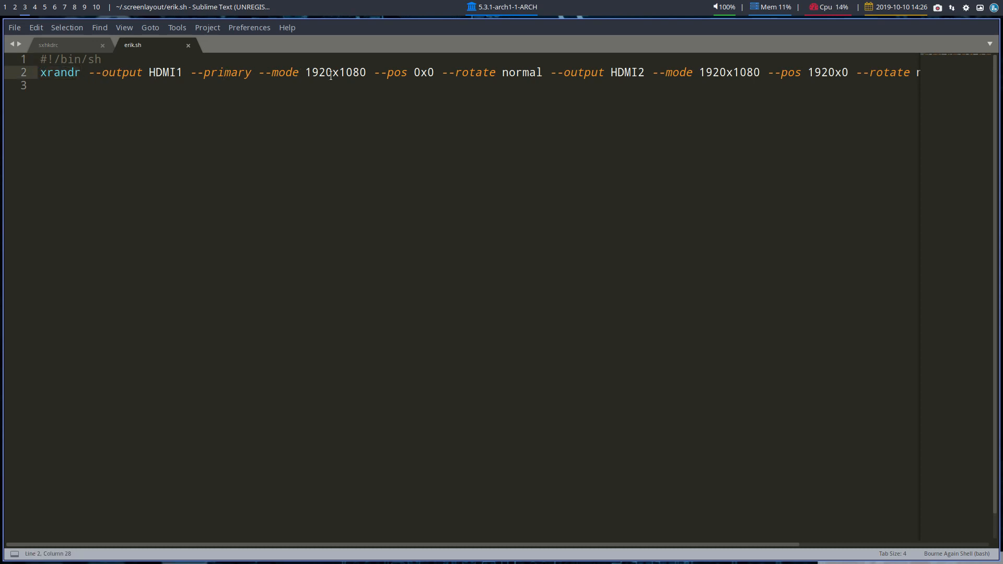
left_click(624, 73)
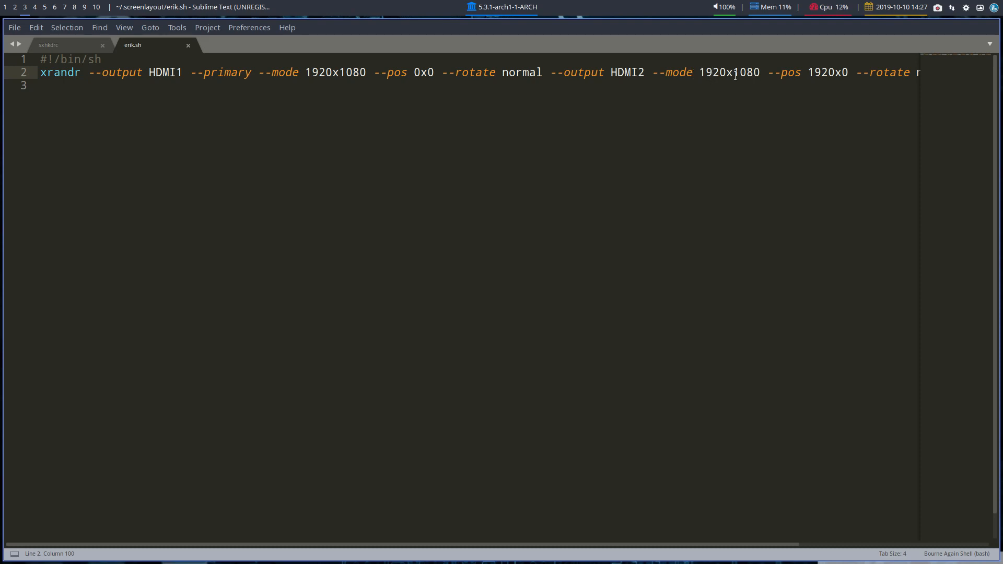
left_click(711, 72)
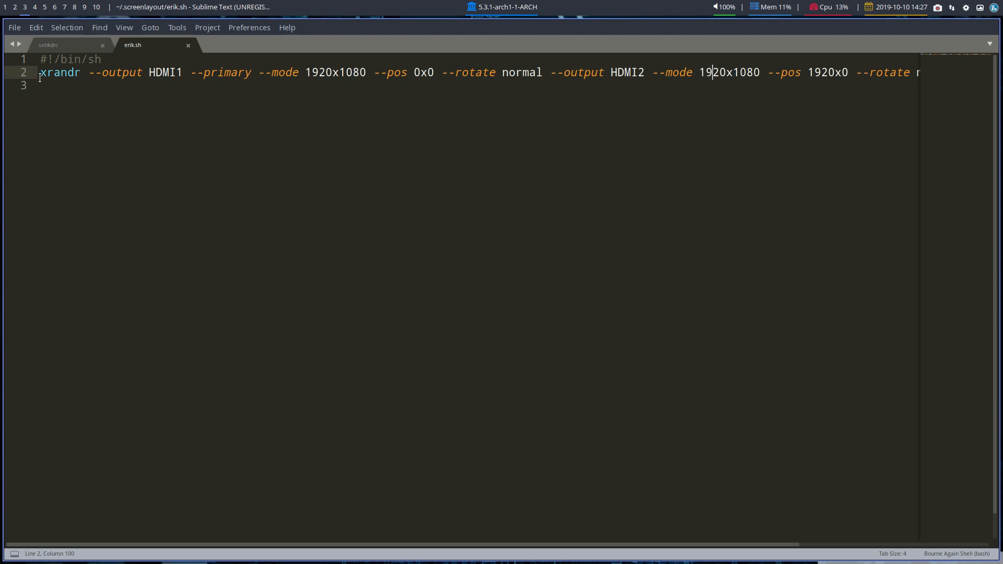
key("ctrl+a")
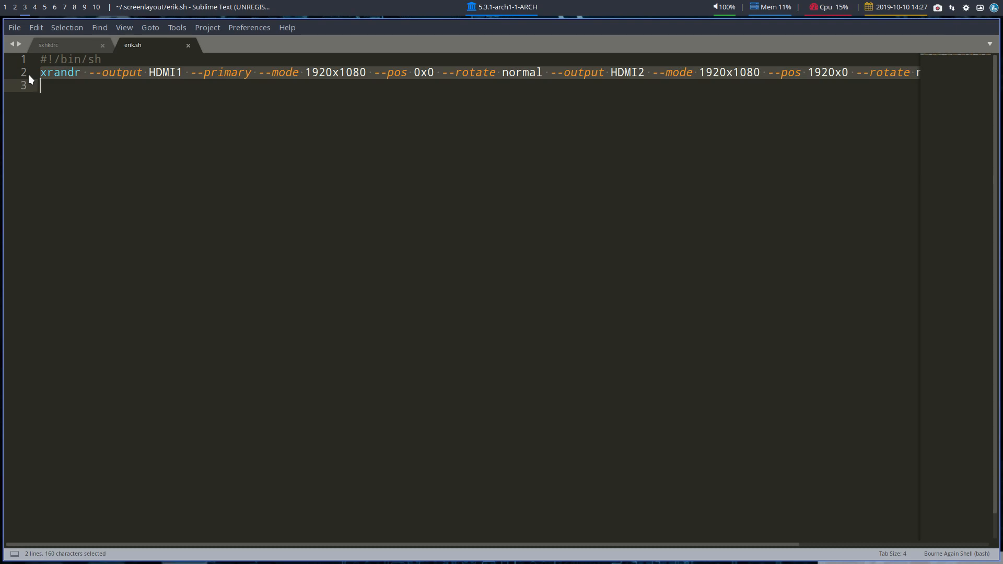
key("ctrl+c")
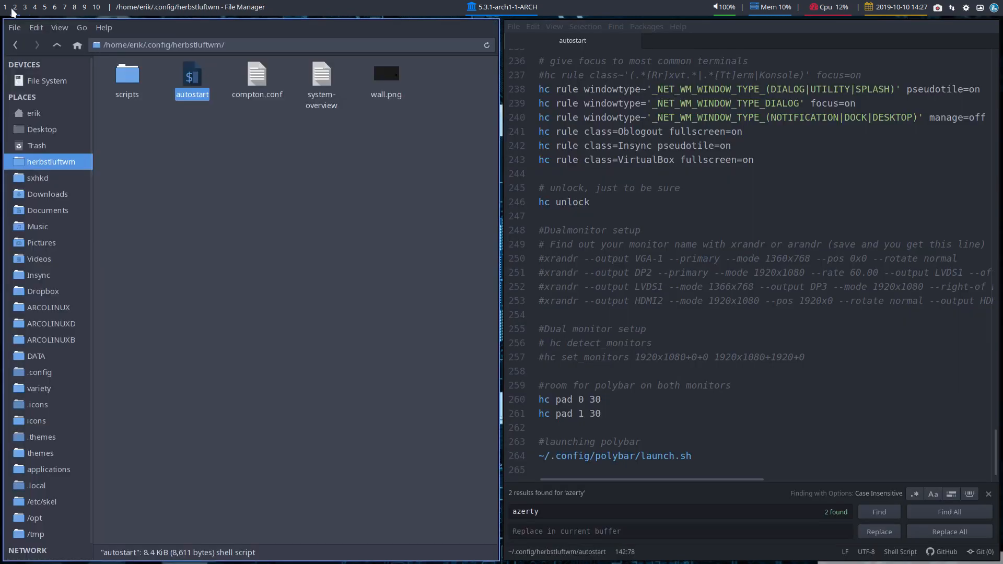
Paste the xrandr command into autostart and uncomment the HDMI2/HDMI1 dual-monitor line.
left_click(578, 319)
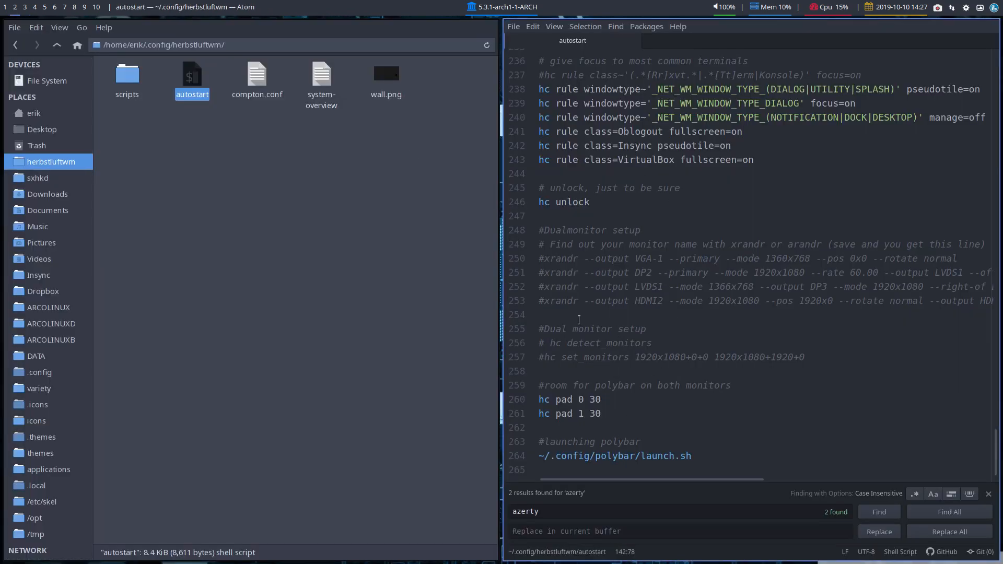
key("ctrl+v")
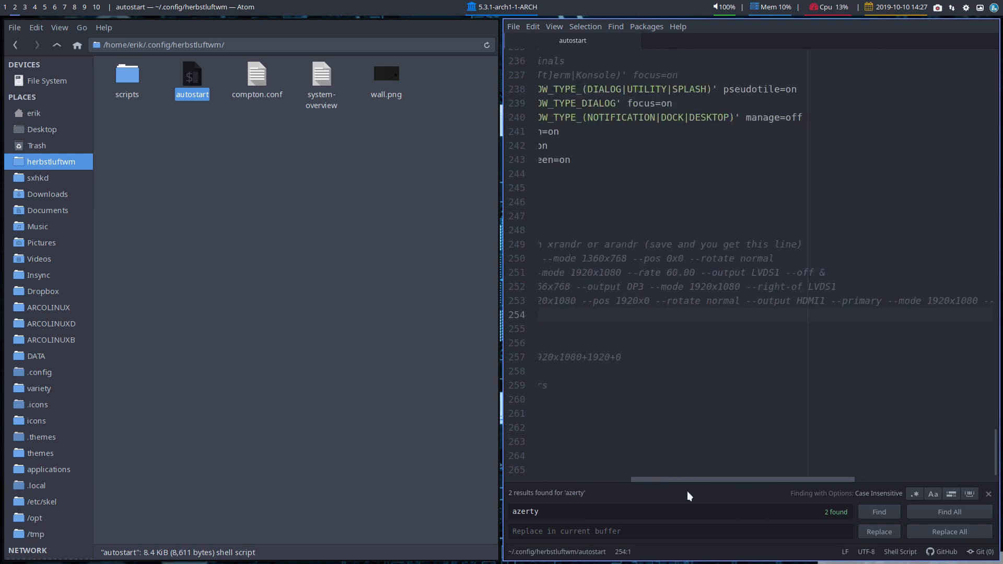
scroll("left", 3)
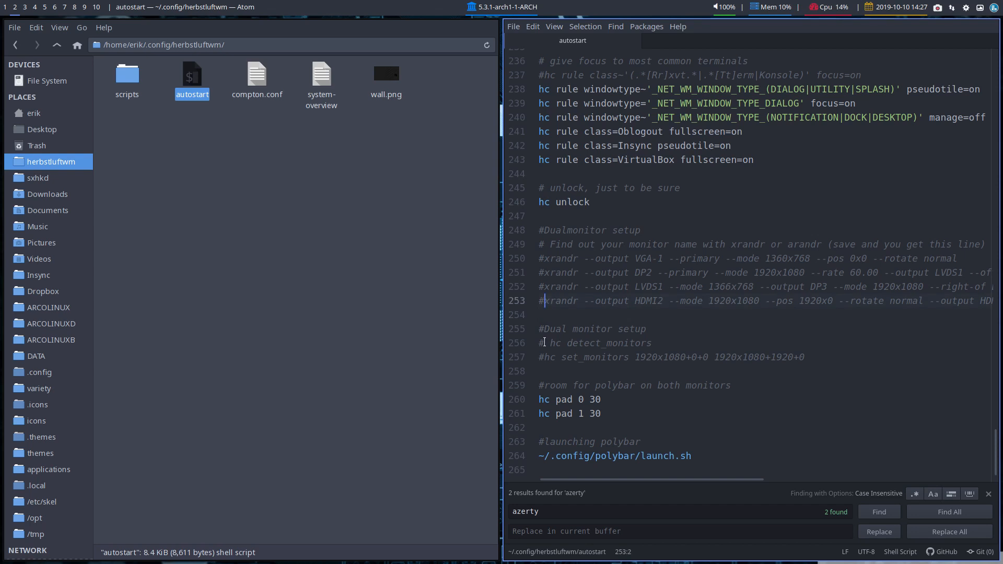
key("BackSpace")
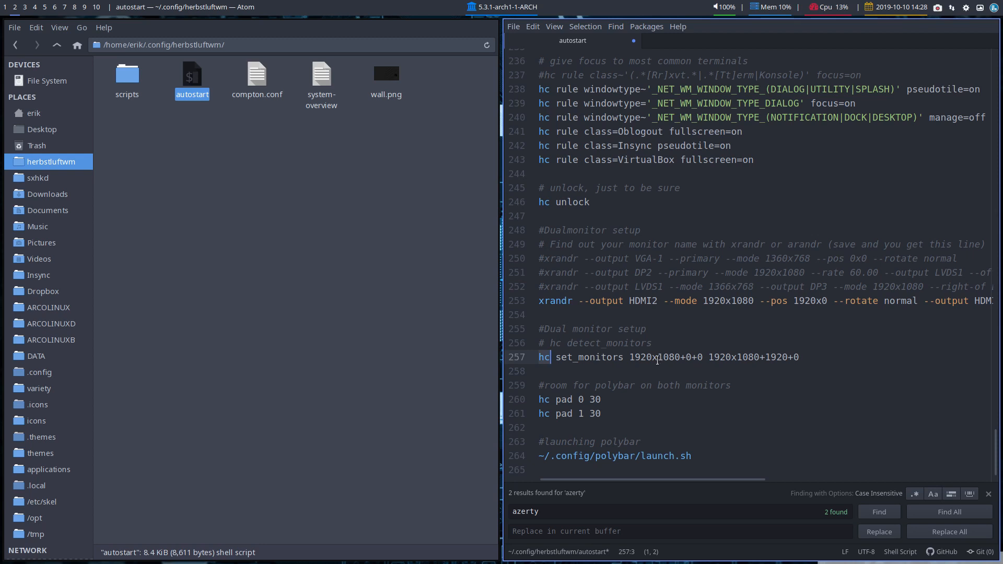
mouse_move(731, 393)
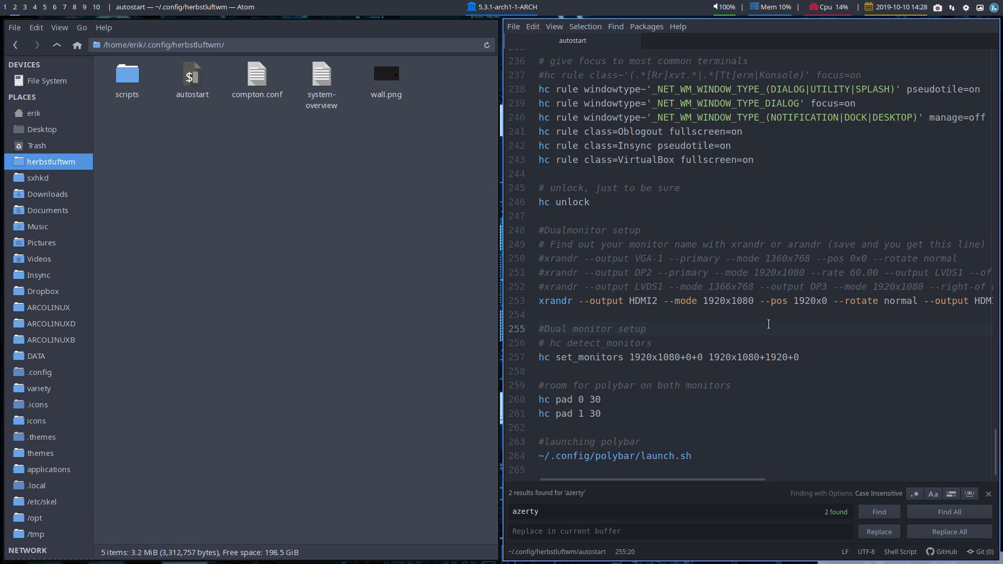
Restart herbstluftwm with Super+Shift+R to load the dual-monitor autostart settings.
key("Super+Shift+r")
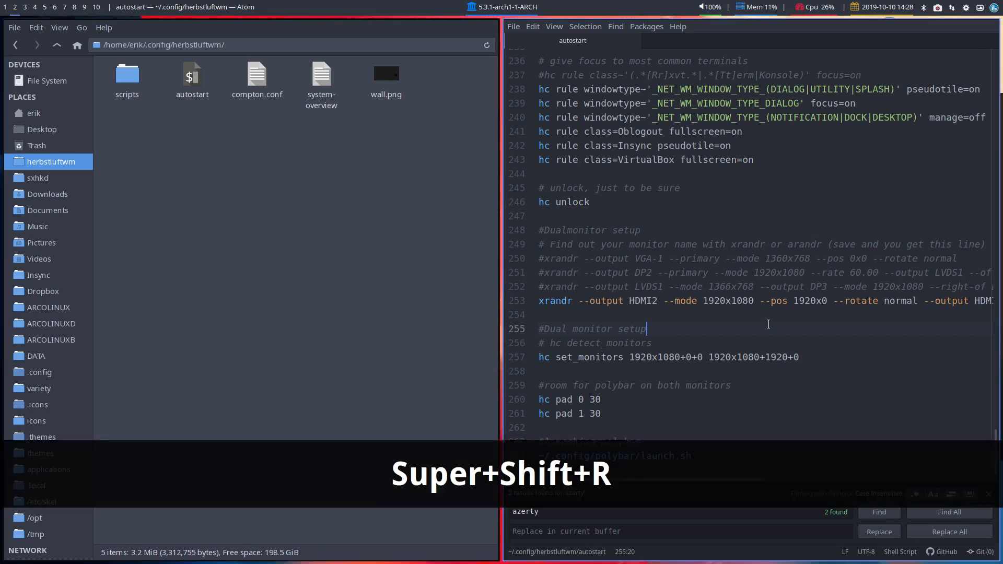
key("super+shift+r")
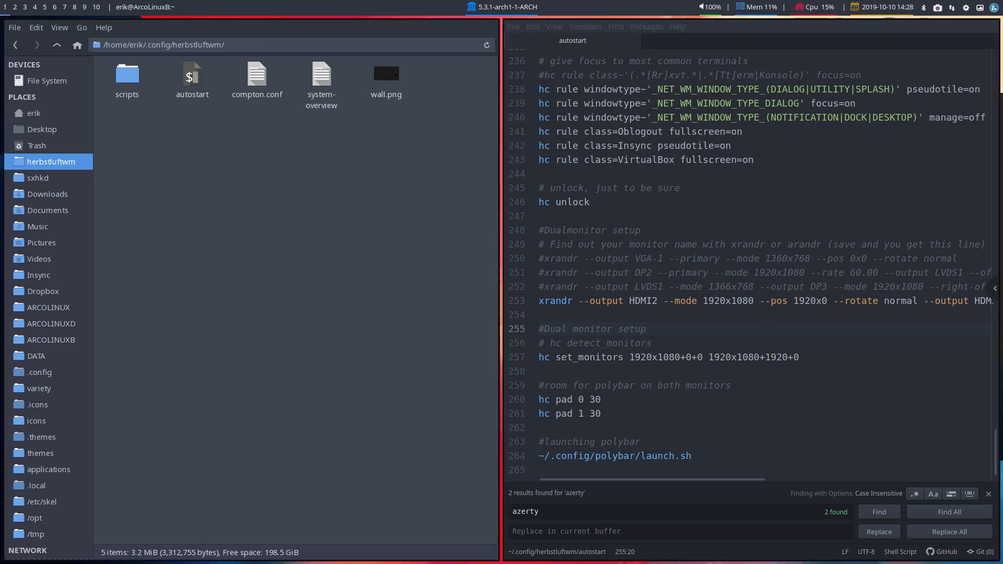
left_click(646, 329)
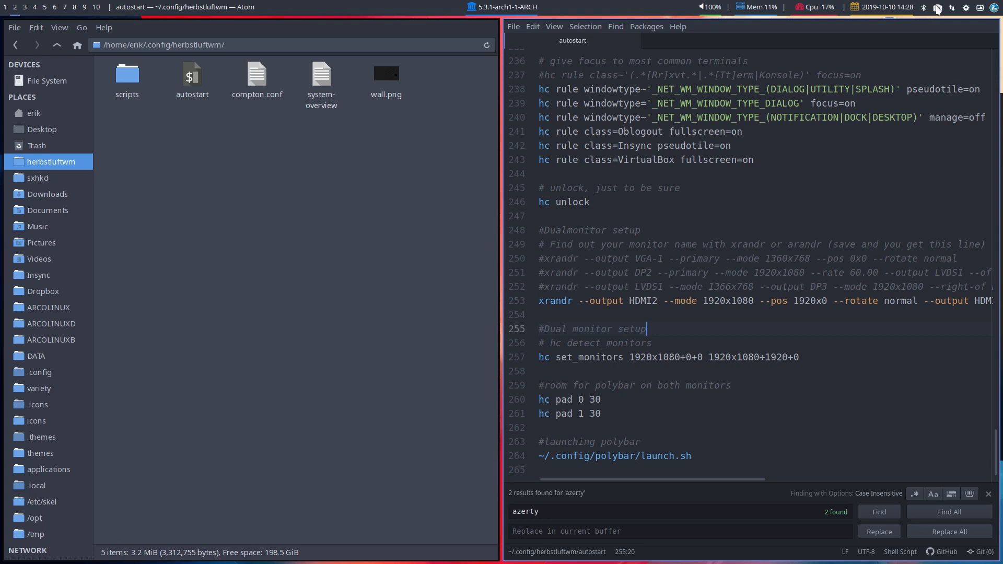
mouse_move(895, 254)
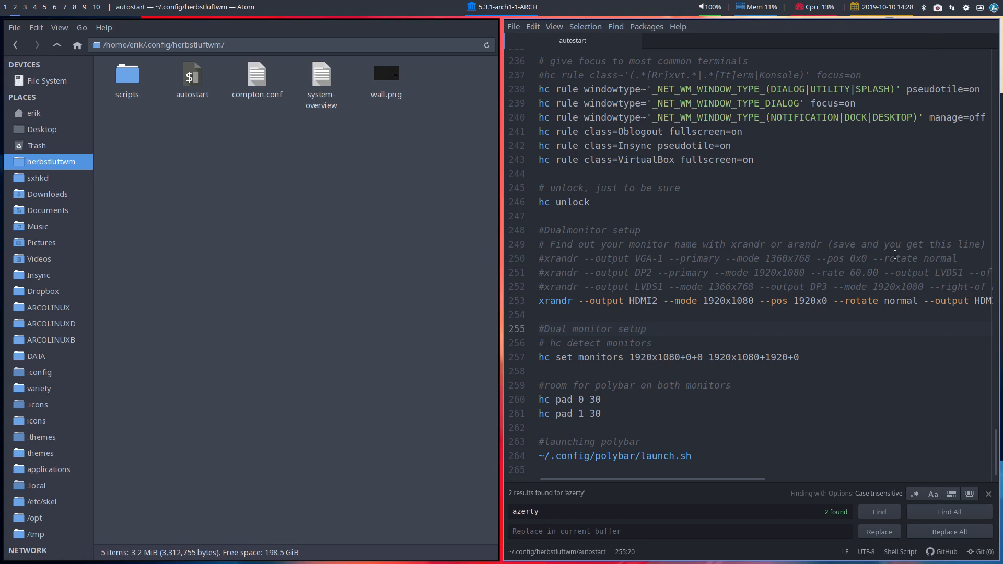